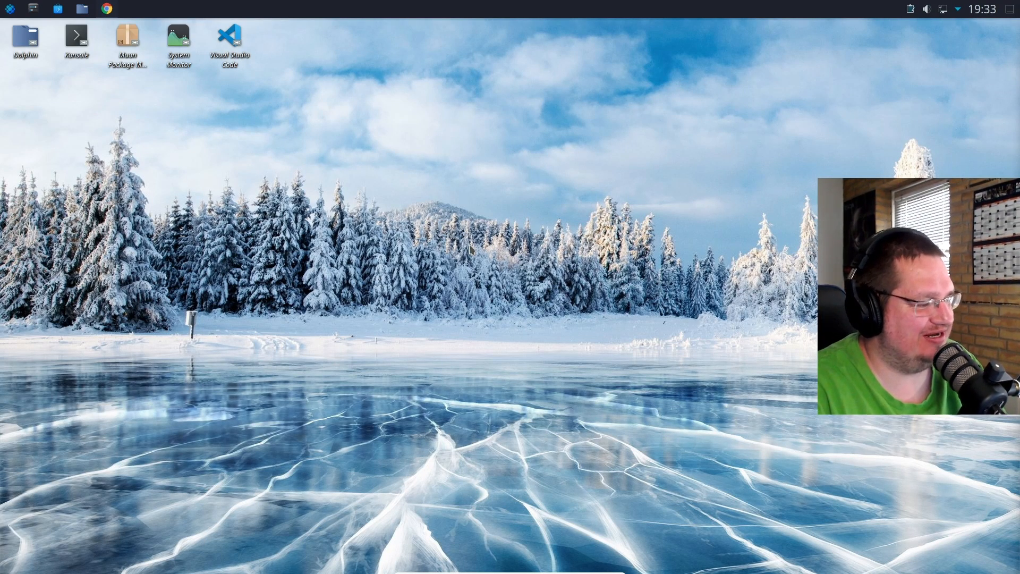
mouse_move(501, 273)
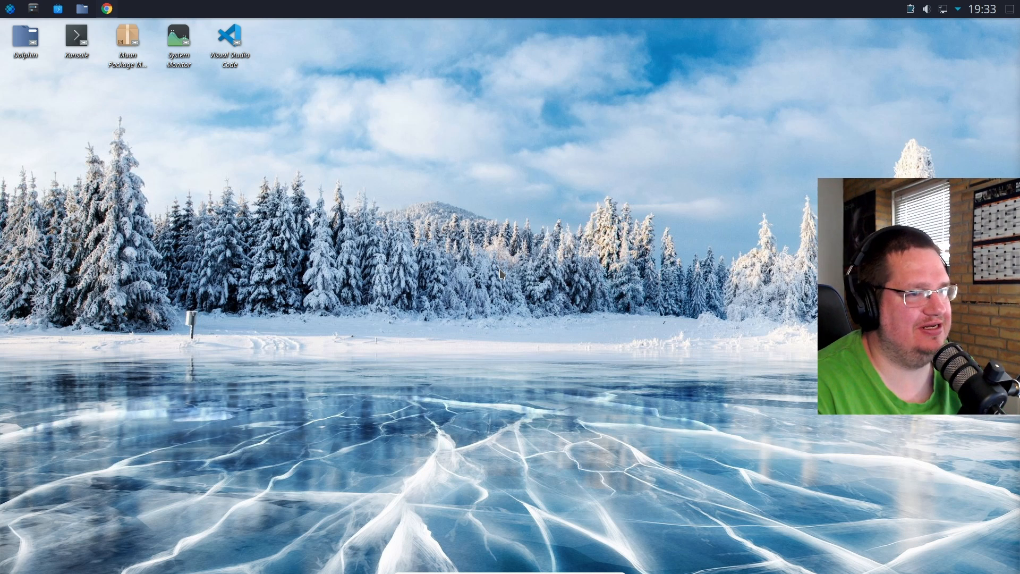
mouse_move(543, 281)
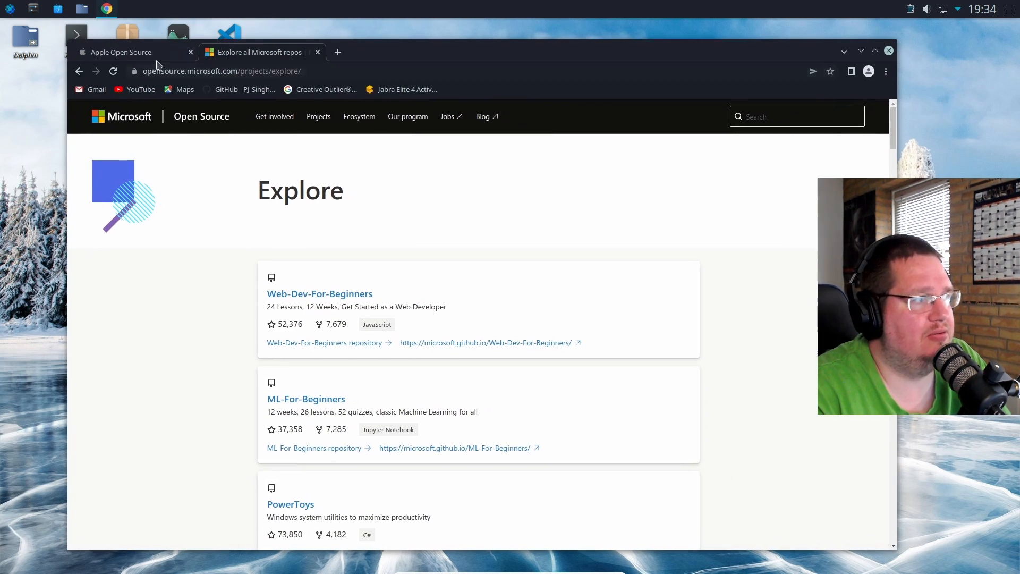
Step: From Apple's Open Source projects page, open the Swift and WebKit websites in new tabs
left_click(121, 52)
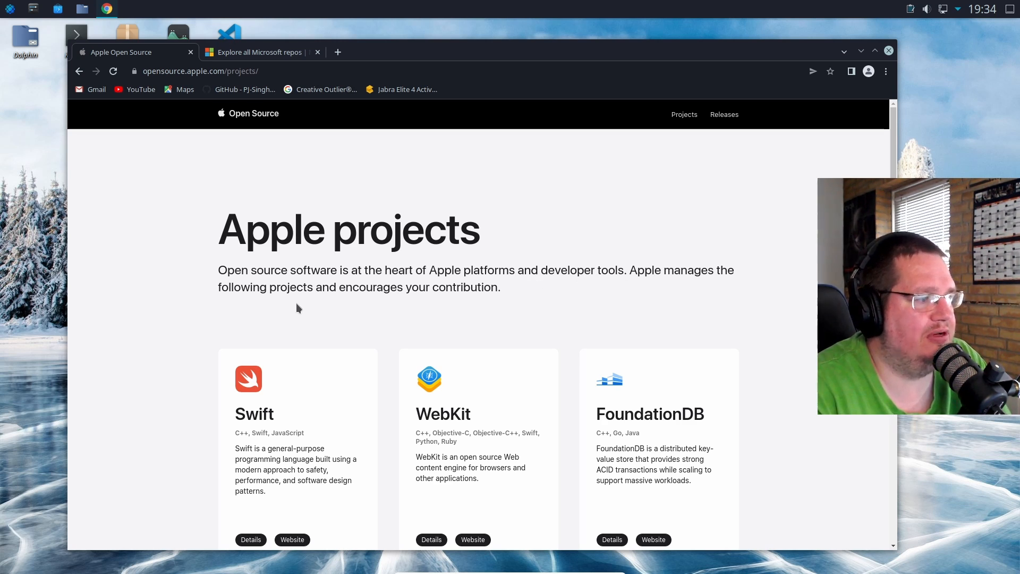
mouse_move(207, 337)
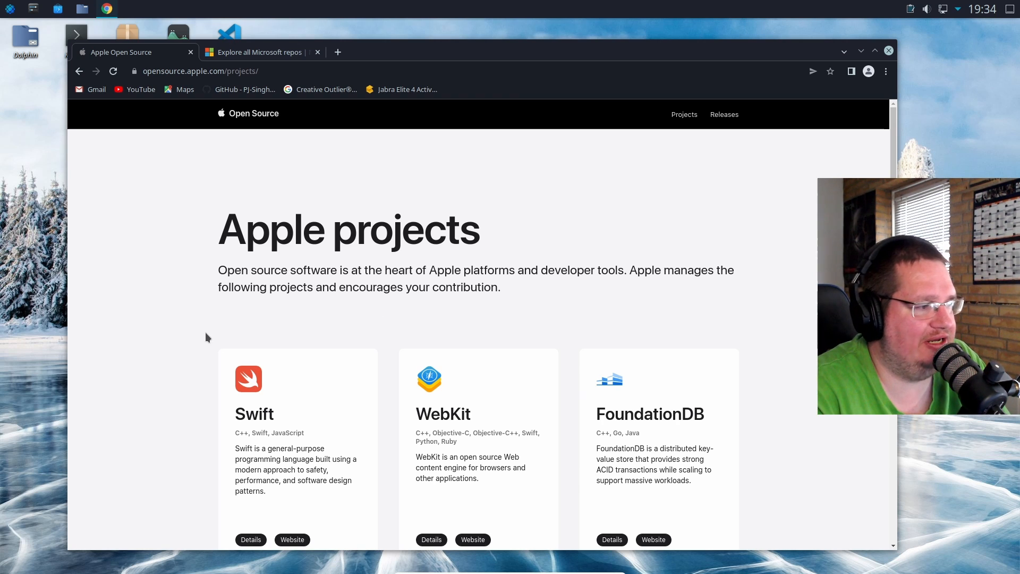
scroll("down", 3)
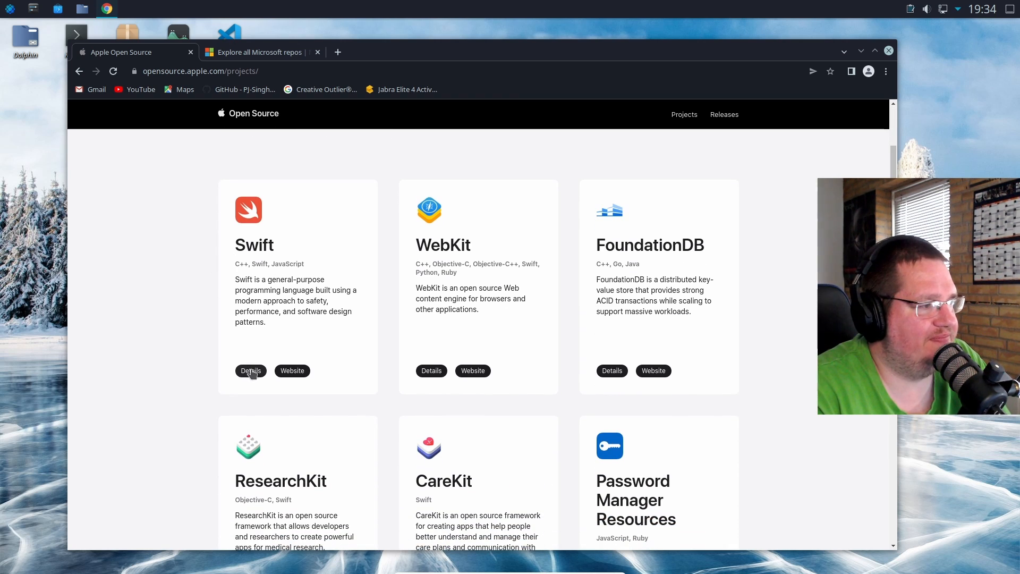
left_click(250, 370)
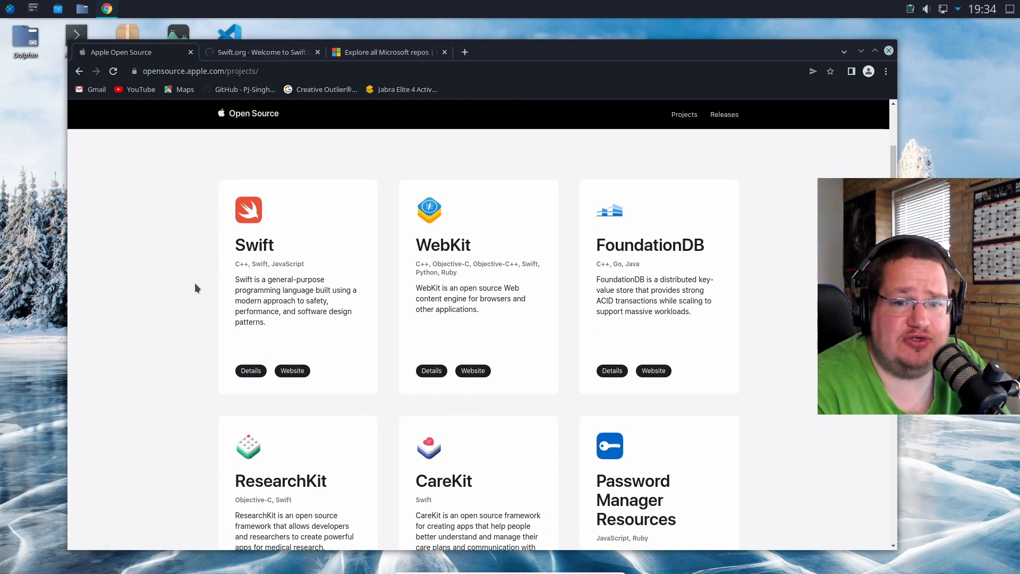
mouse_move(235, 287)
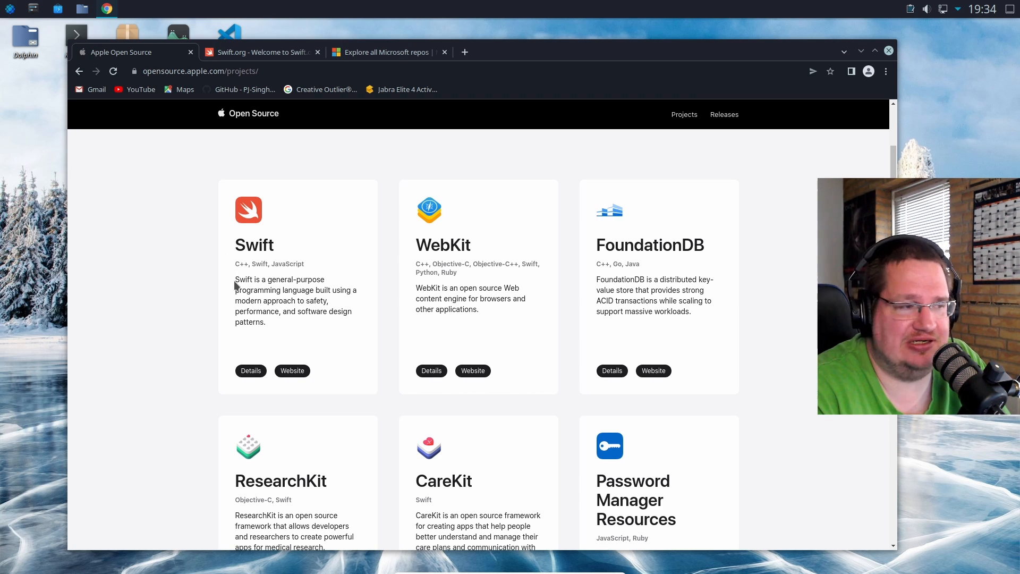
left_click(472, 371)
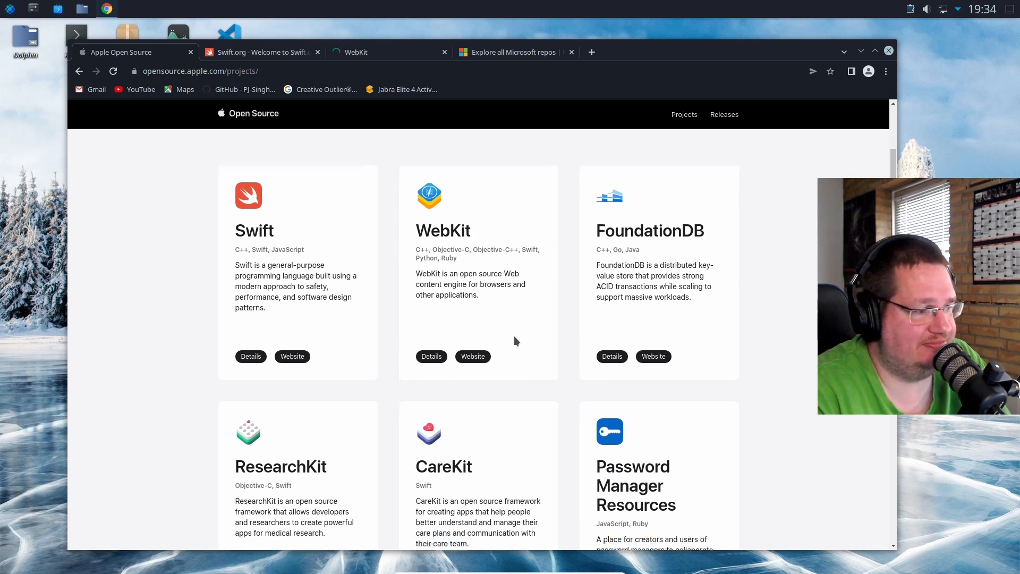
scroll("down", 3)
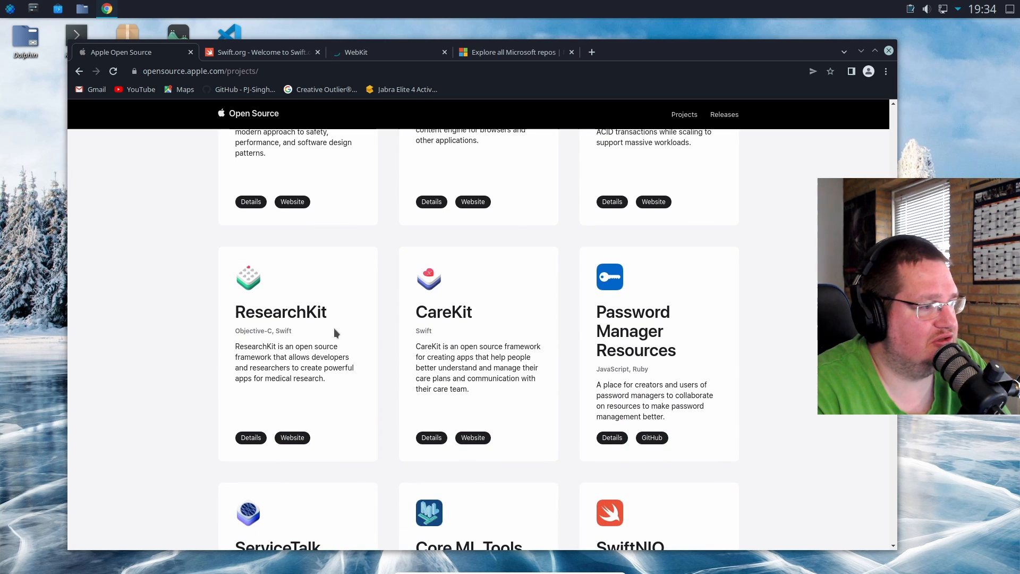
mouse_move(445, 345)
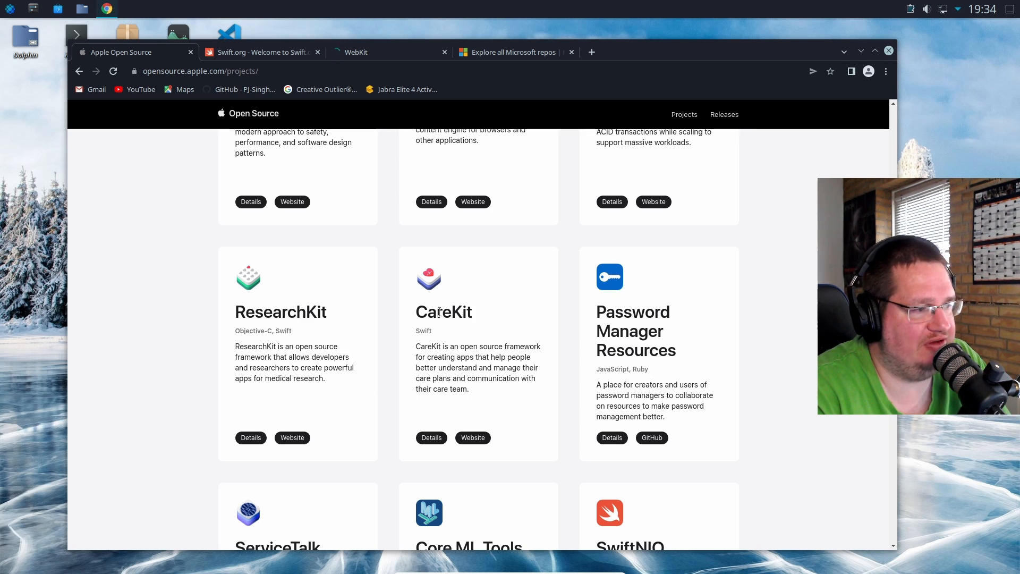
scroll("down", 3)
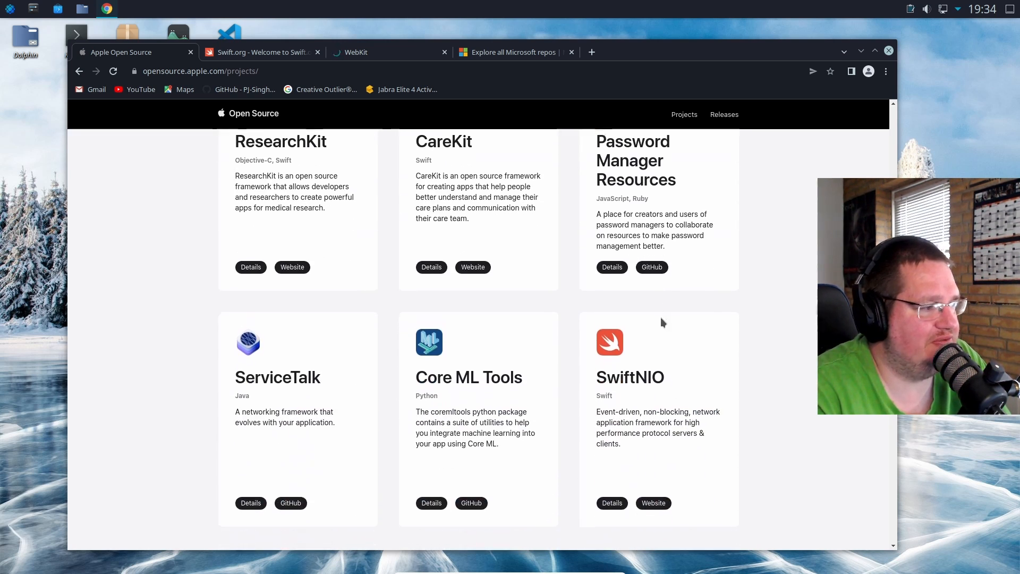
scroll("down", 3)
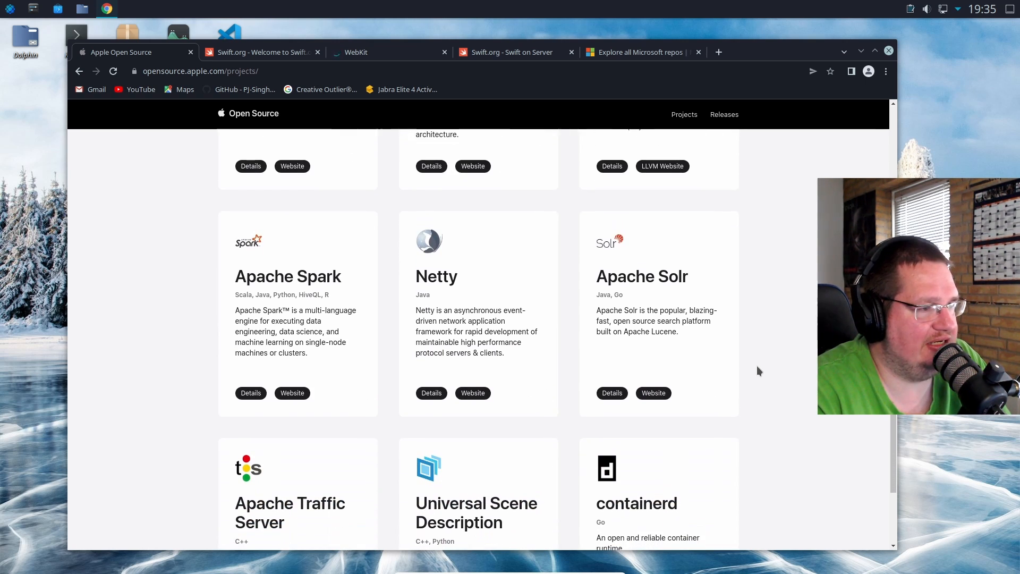
scroll("down", 3)
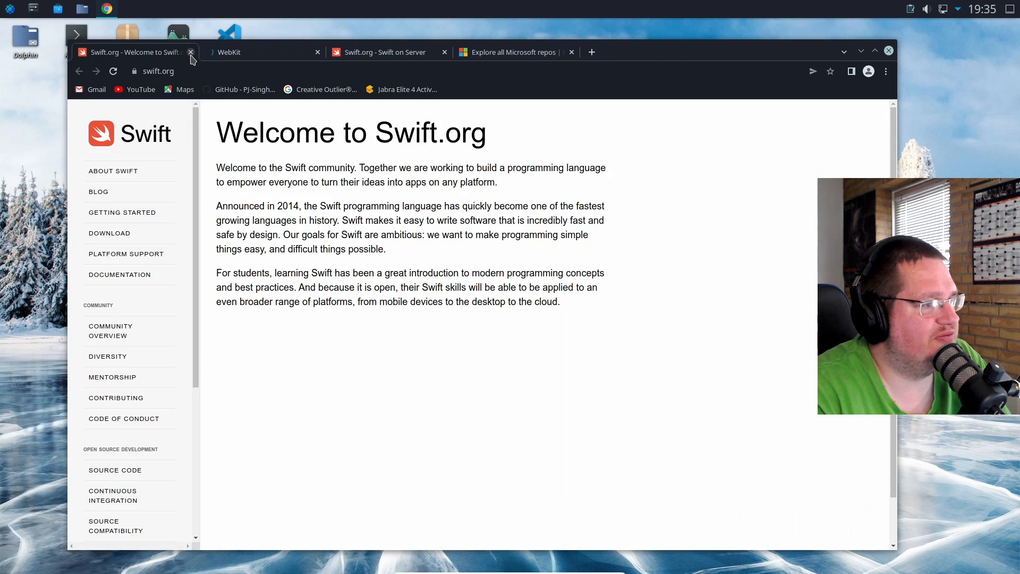
Step: Close the Swift.org and Swift on Server tabs, then follow webkit.org's 'web browser engine' link
left_click(191, 52)
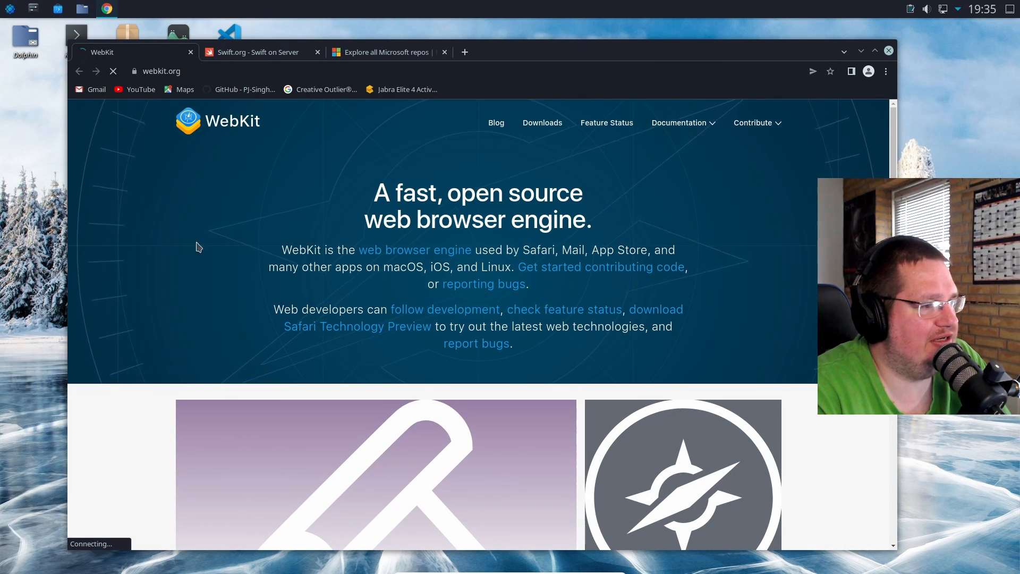
left_click(257, 52)
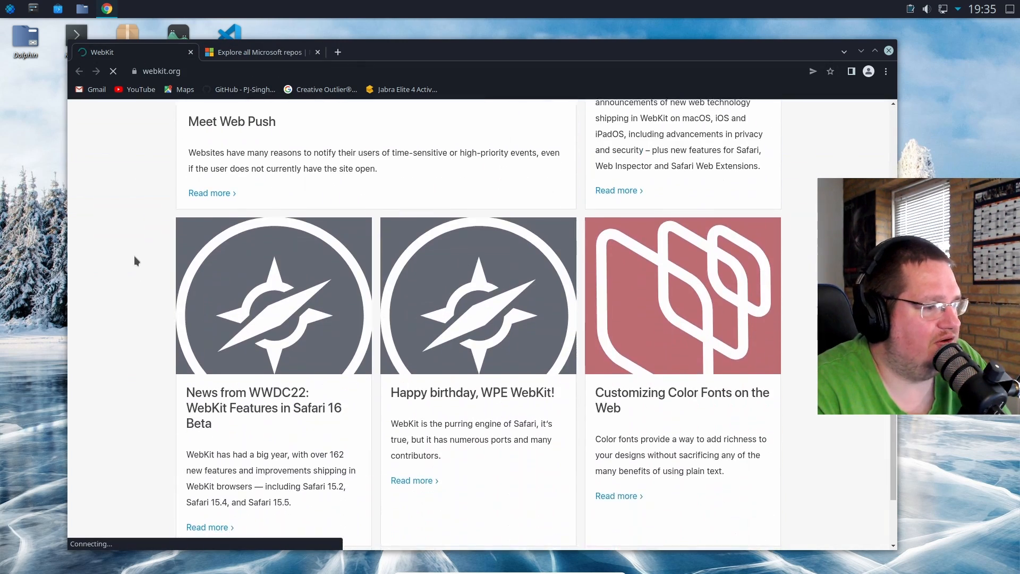
scroll("down", 3)
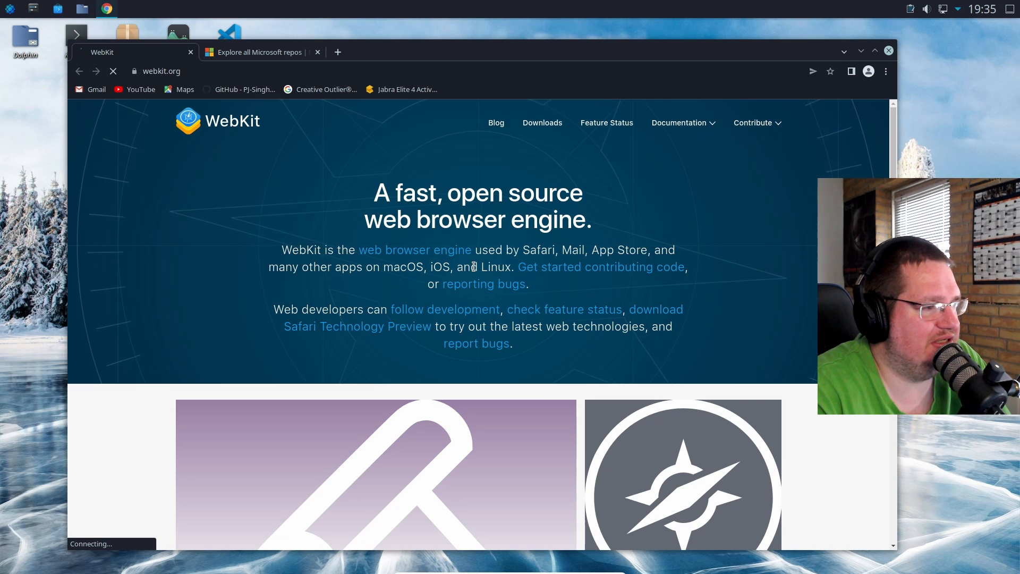
mouse_move(415, 250)
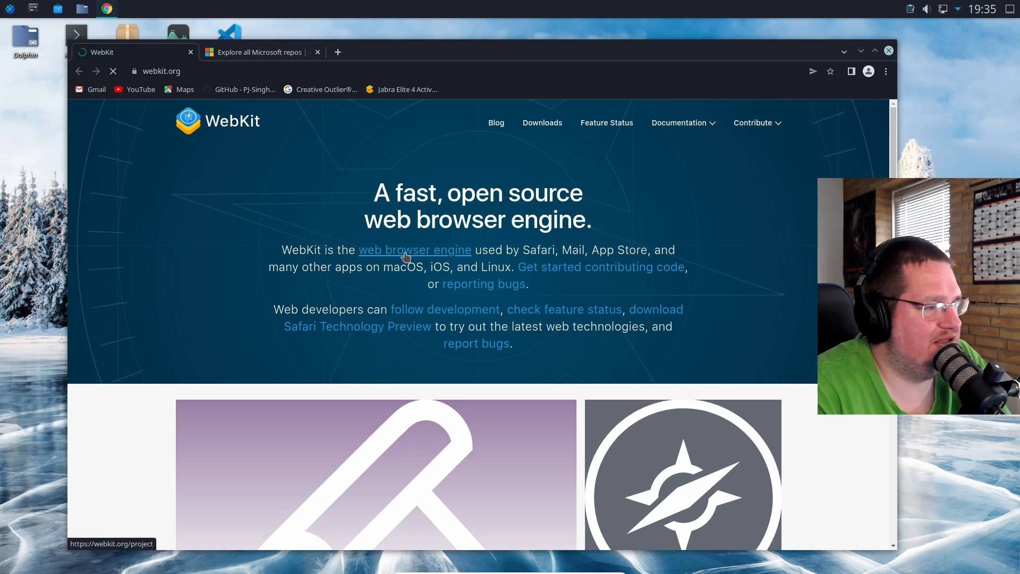
left_click(415, 249)
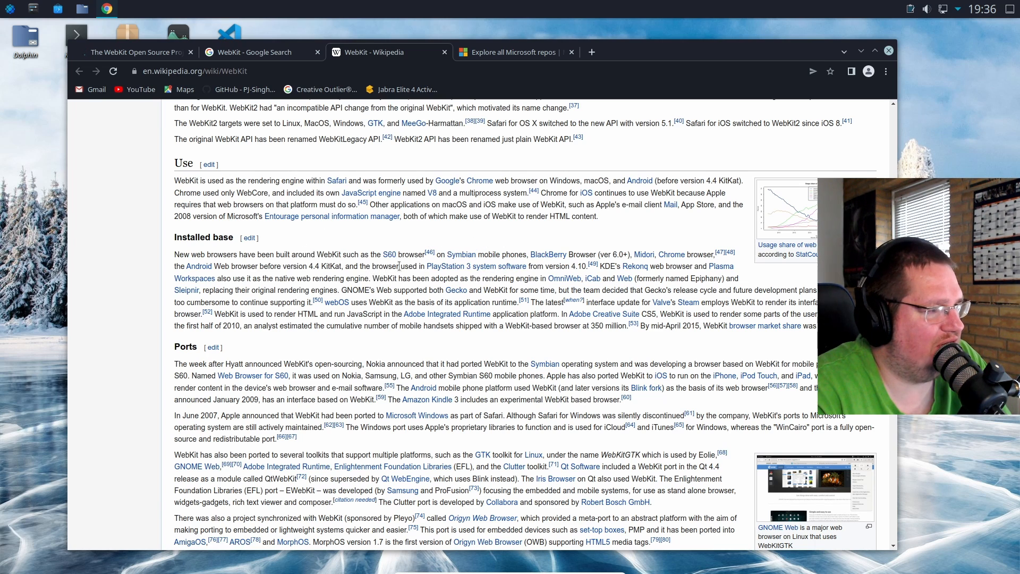
mouse_move(473, 266)
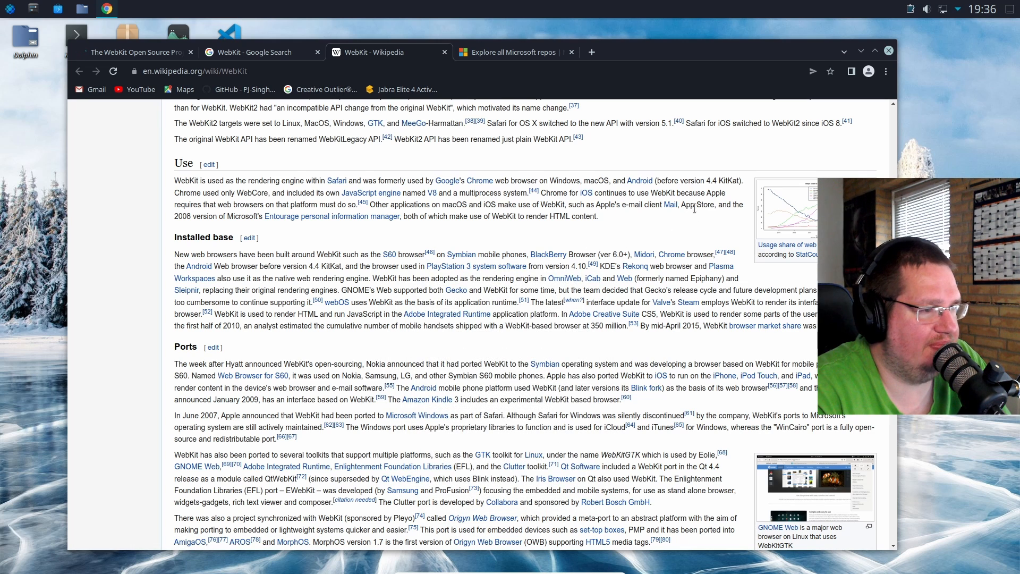
Step: Scroll through the WebKit Wikipedia article, then close its tab
scroll("down", 3)
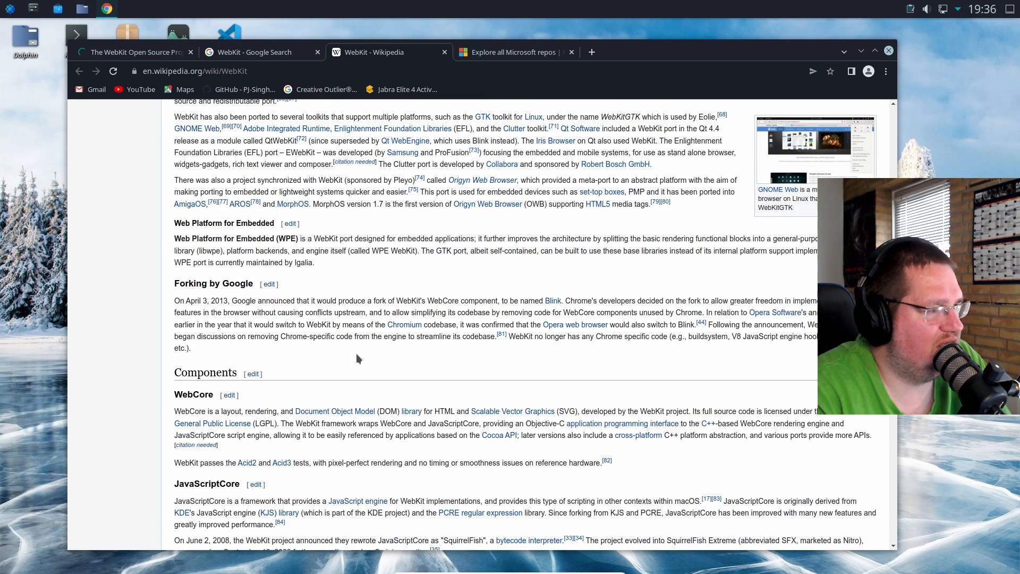
mouse_move(313, 352)
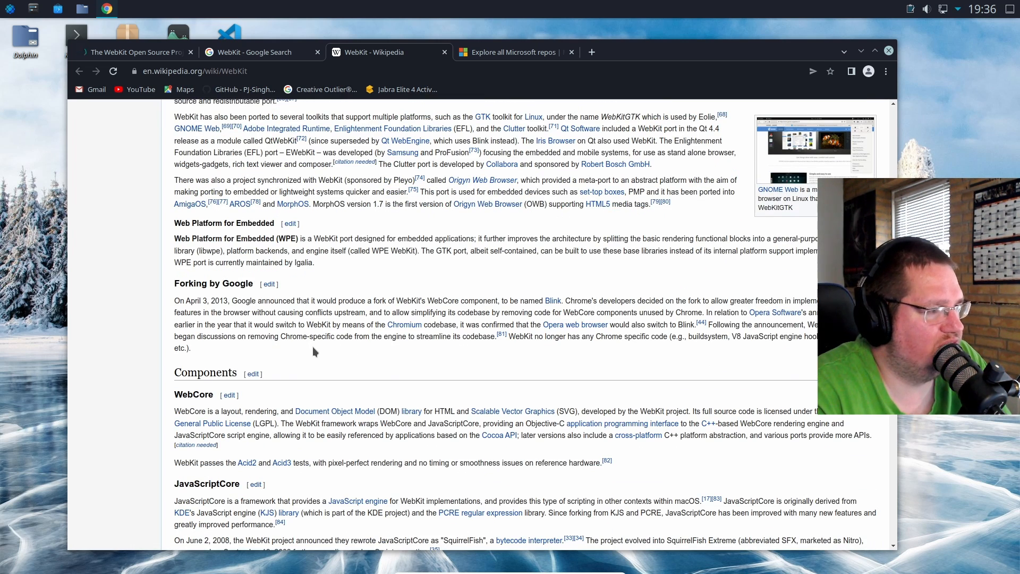
scroll("down", 3)
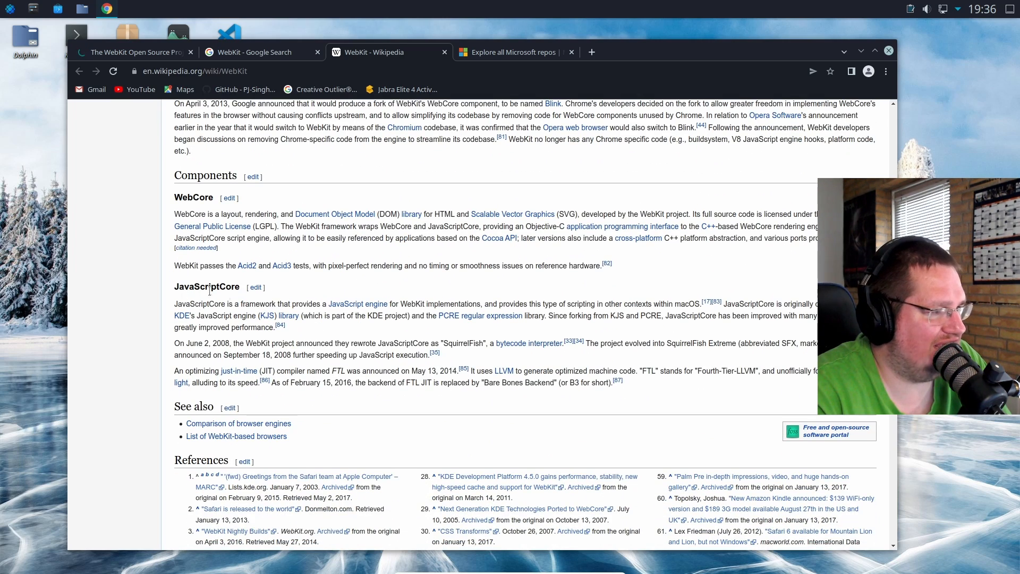
scroll("down", 3)
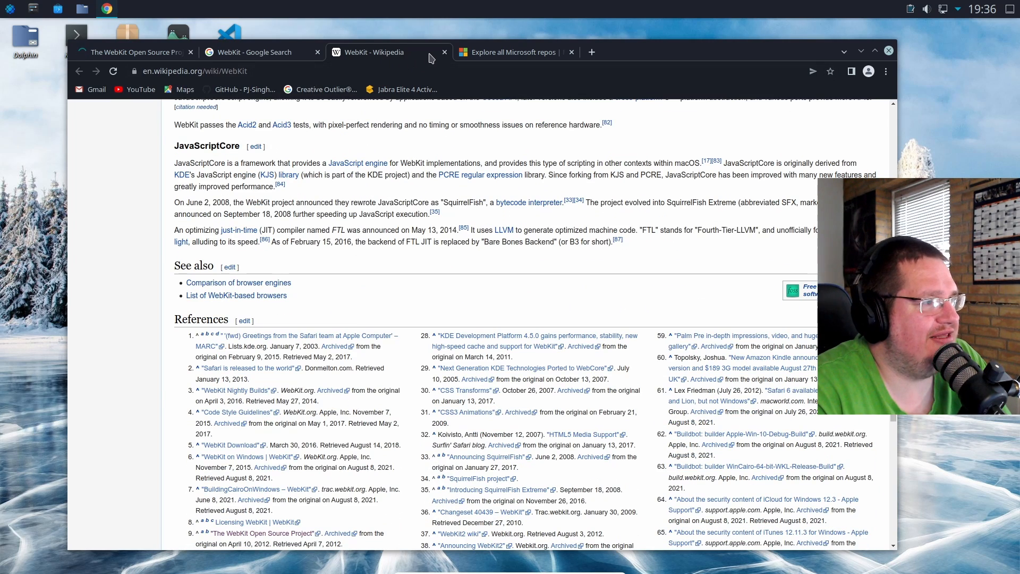
left_click(443, 52)
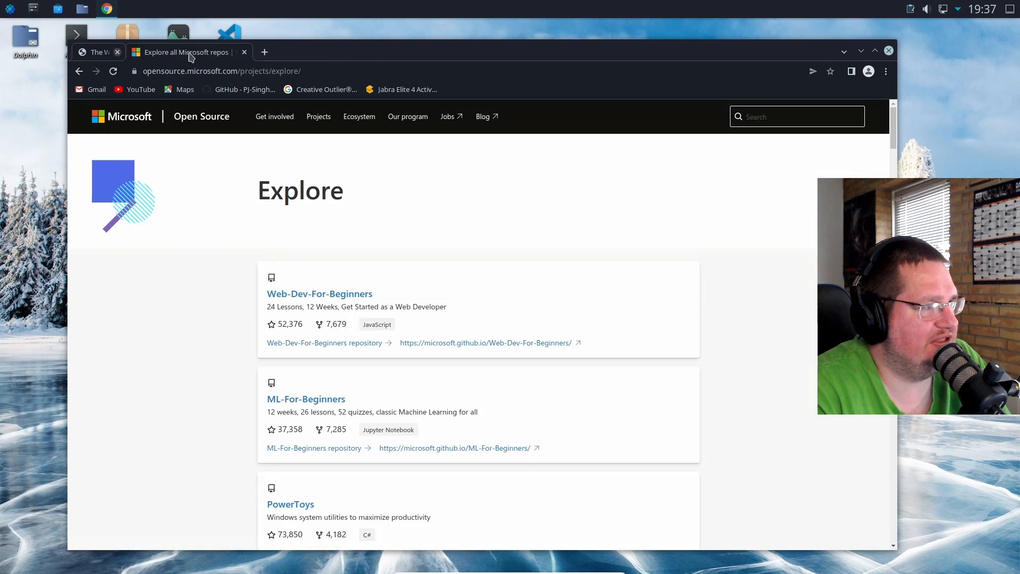
Step: Close the WebKit Open Source Project tab and scroll Microsoft's Explore projects list
left_click(118, 52)
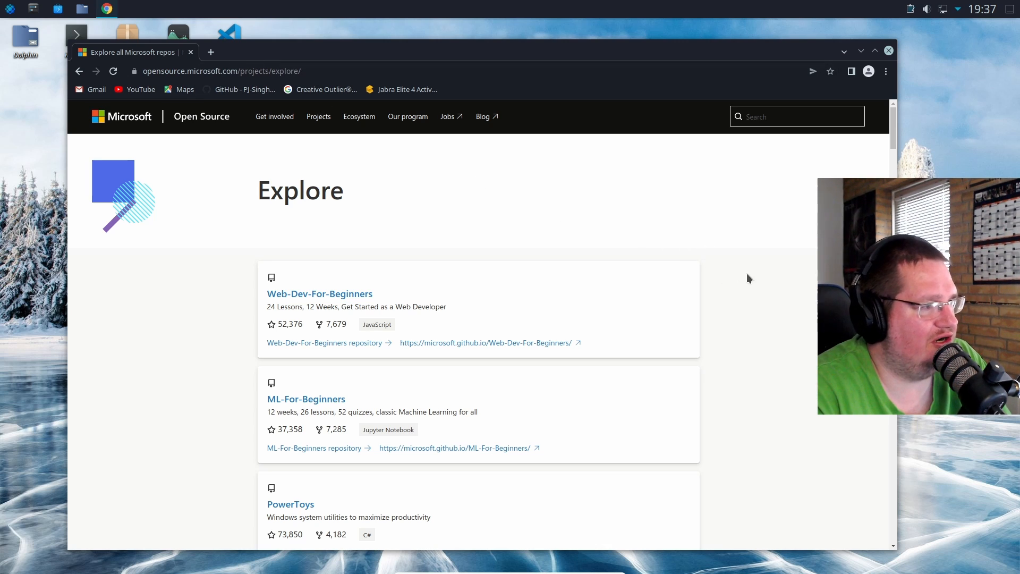
scroll("down", 3)
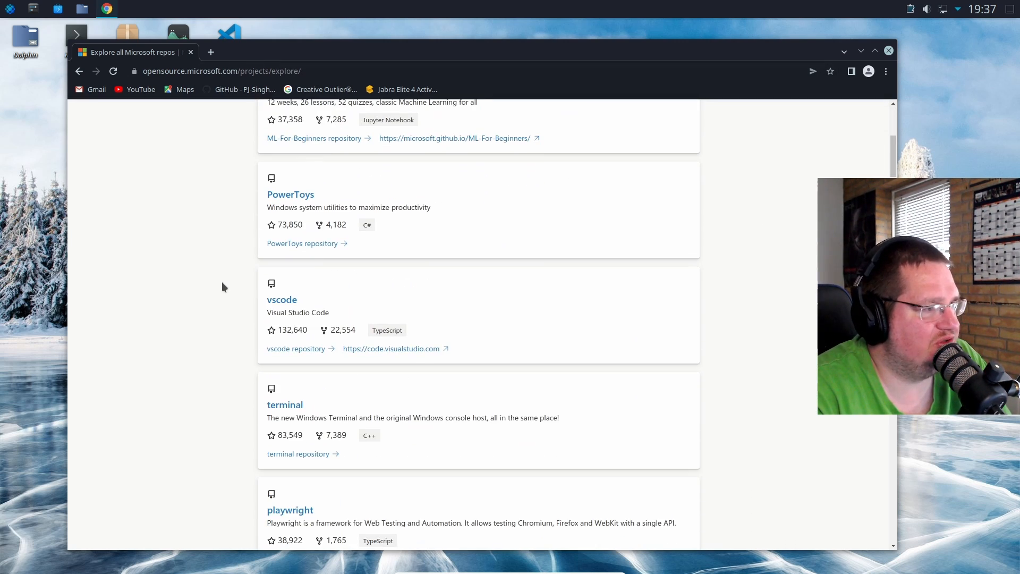
scroll("down", 3)
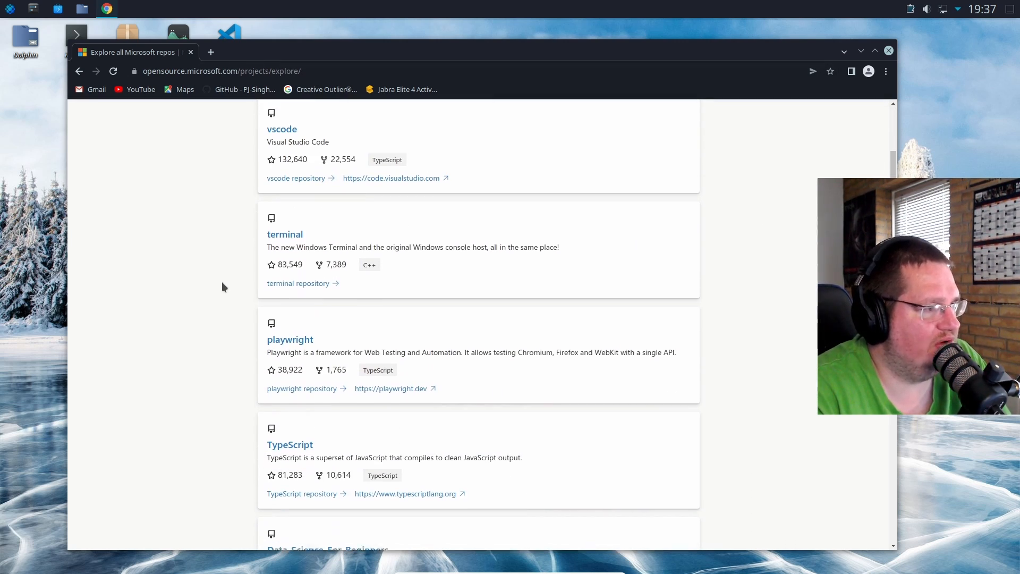
scroll("down", 3)
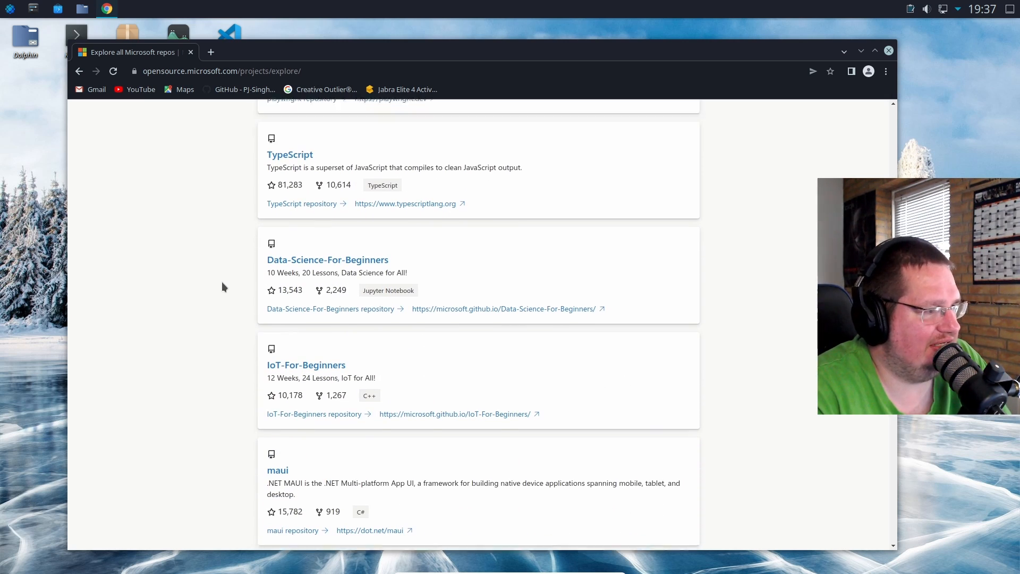
scroll("down", 3)
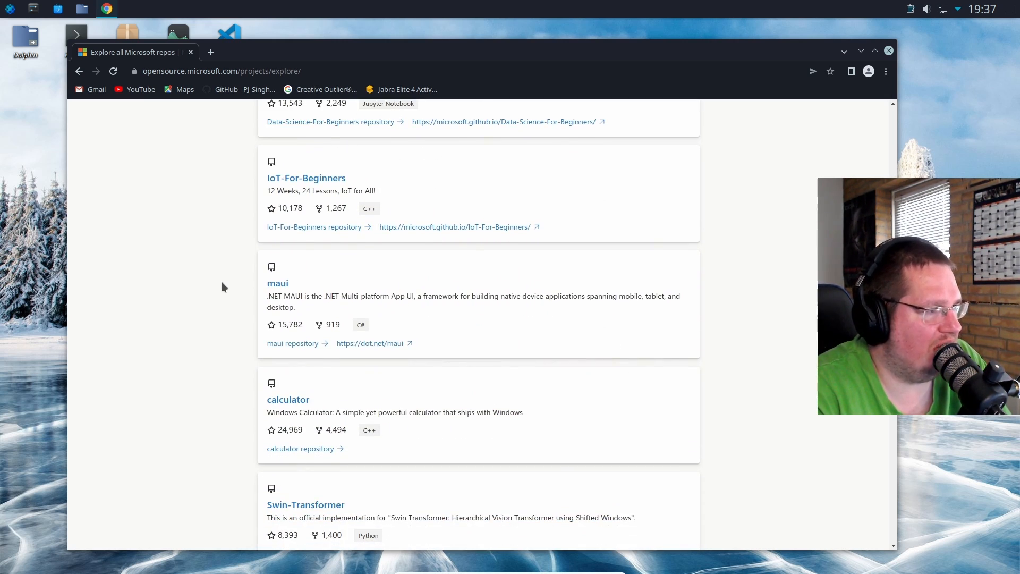
scroll("down", 3)
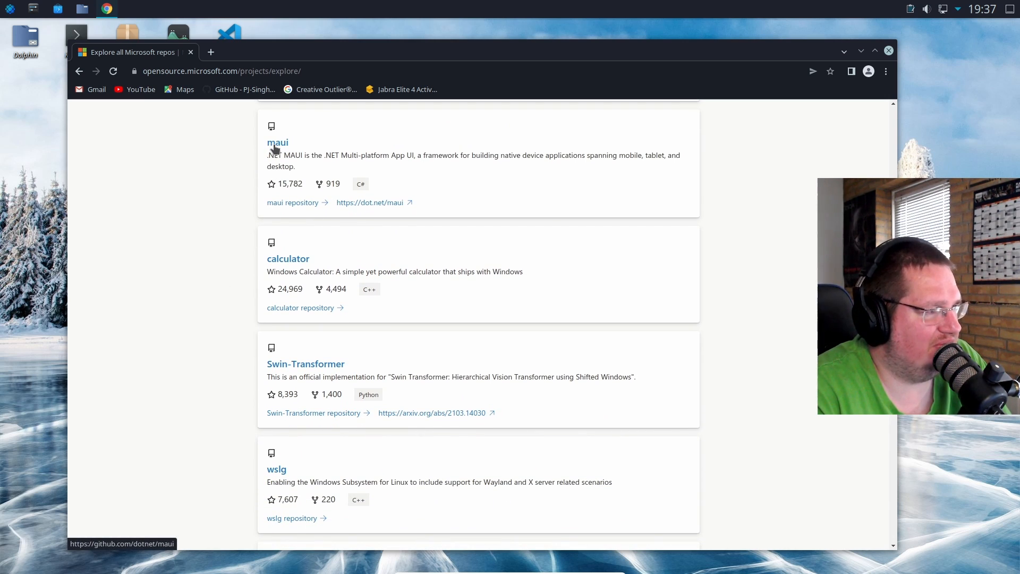
Step: Open the maui repository in a new tab and keep browsing repositories like PowerShell and aspnetcore
left_click(278, 142)
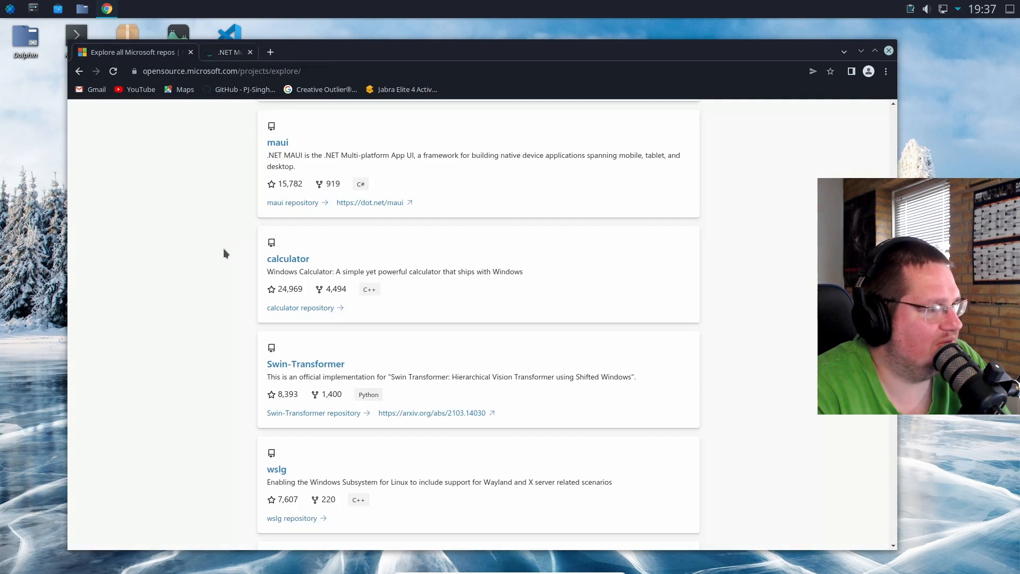
scroll("down", 3)
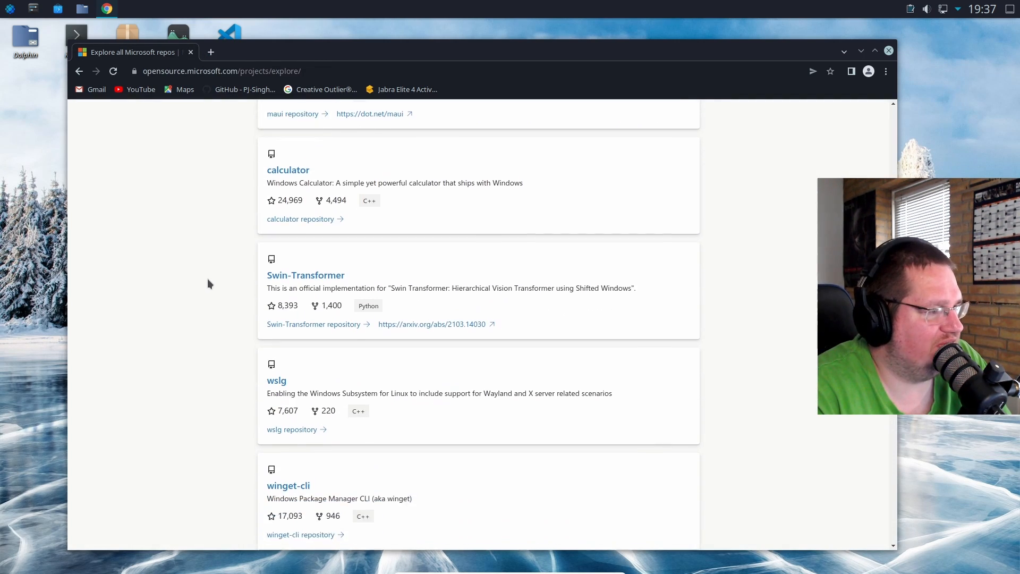
scroll("down", 3)
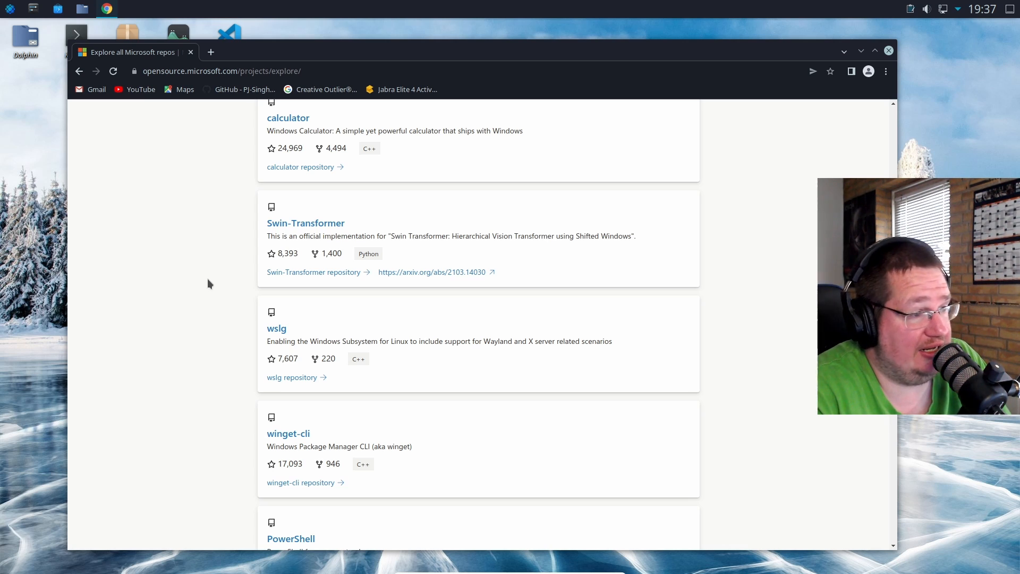
scroll("down", 3)
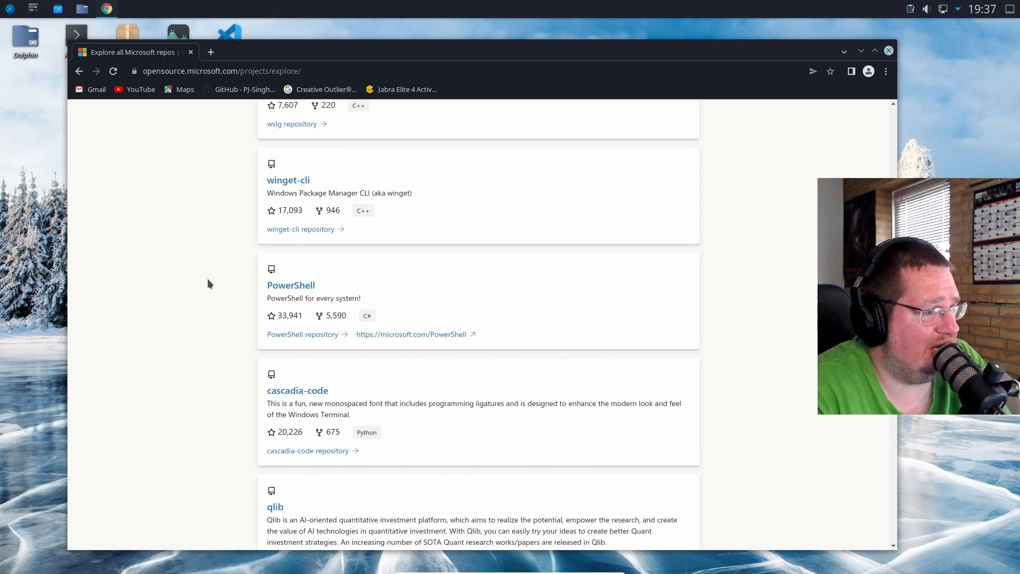
scroll("down", 3)
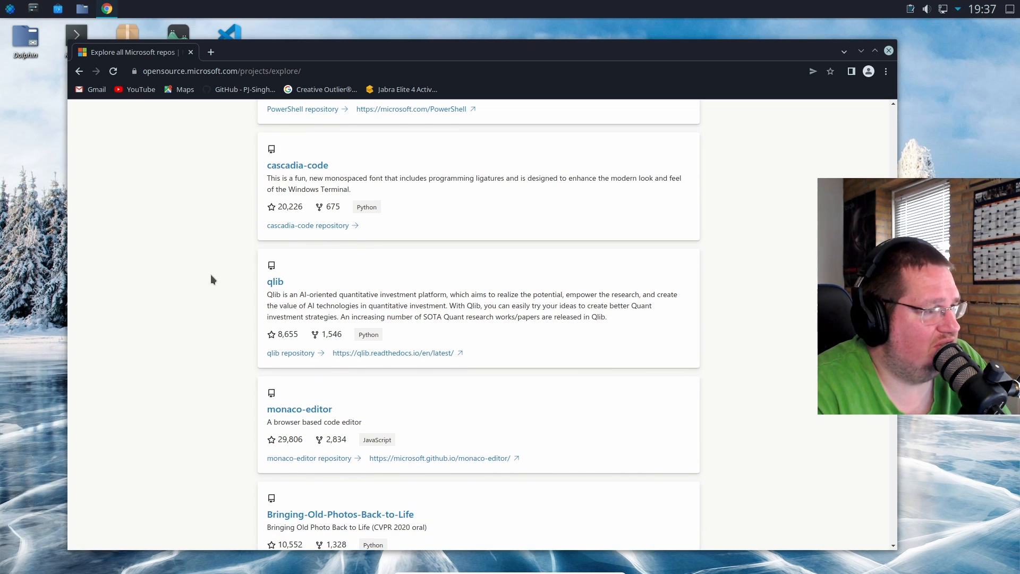
scroll("down", 3)
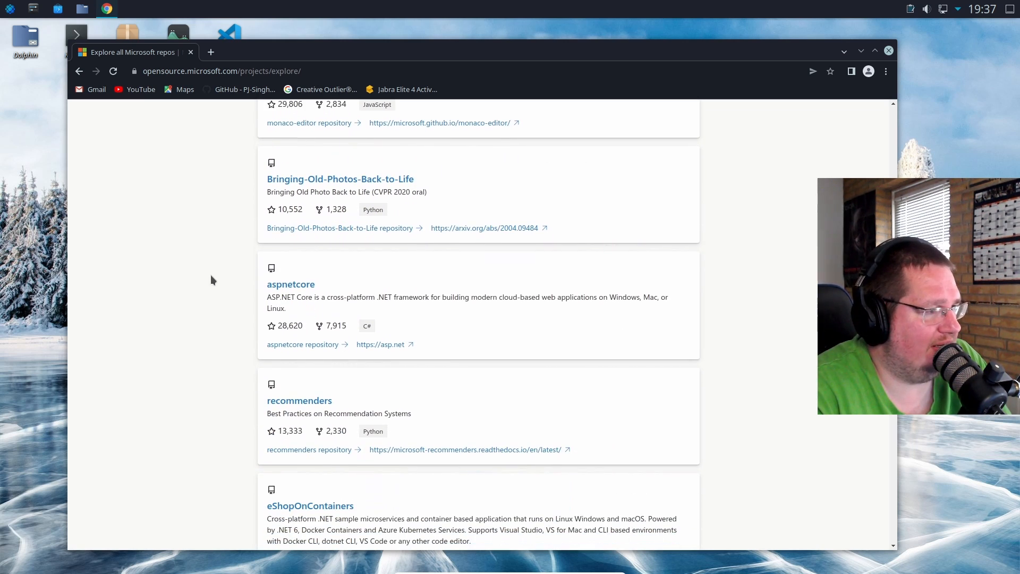
scroll("down", 3)
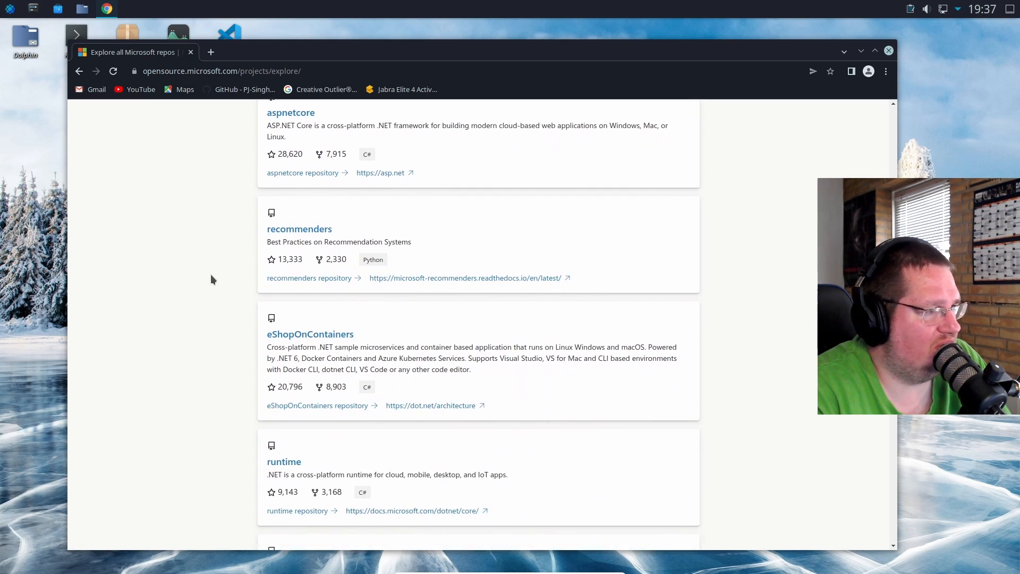
scroll("up", 3)
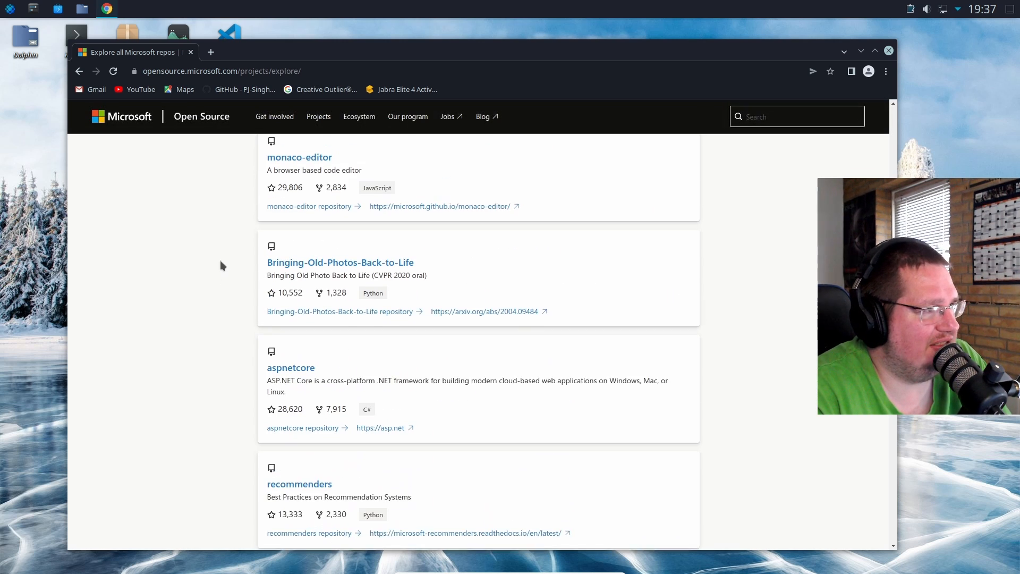
Step: Go to Microsoft's Featured Projects page and scroll past Dapr, .NET and FAST to Fluent UI
left_click(201, 116)
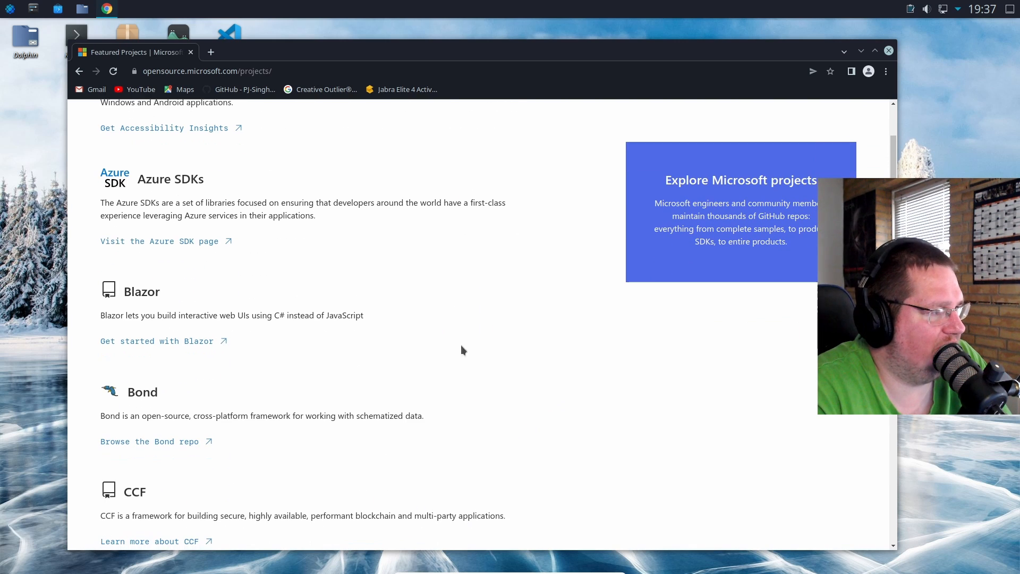
scroll("down", 3)
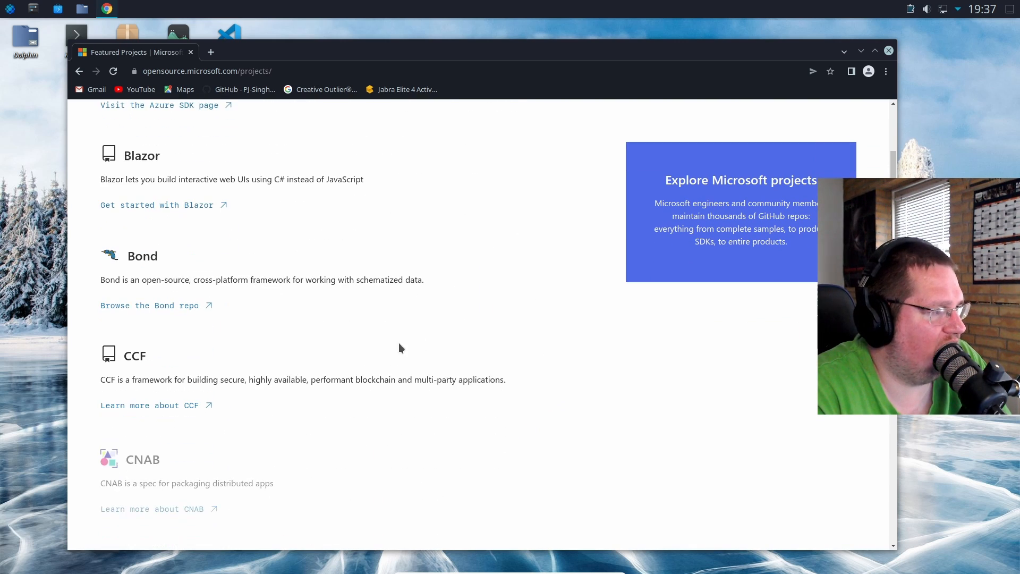
scroll("down", 3)
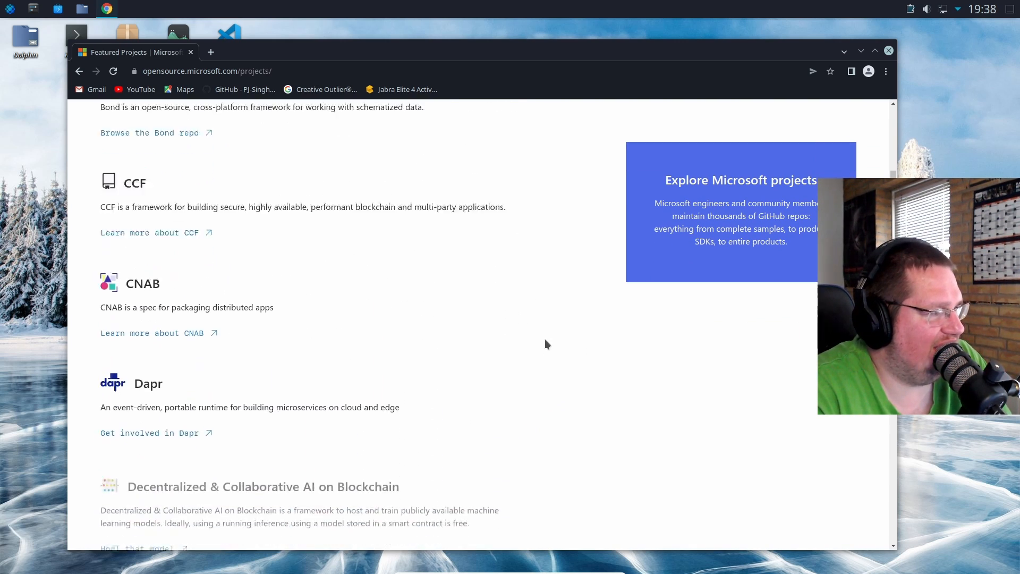
scroll("down", 3)
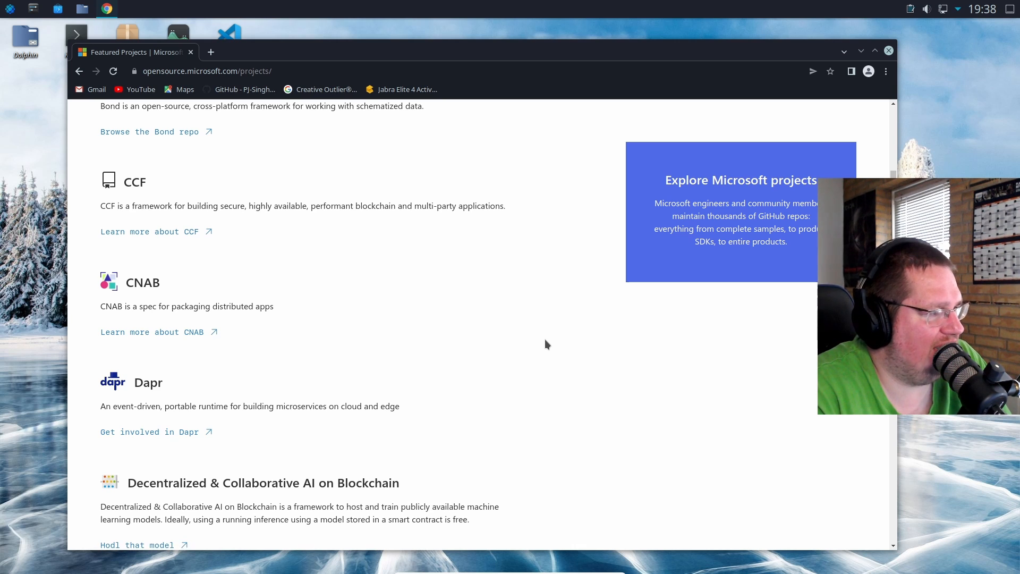
scroll("down", 3)
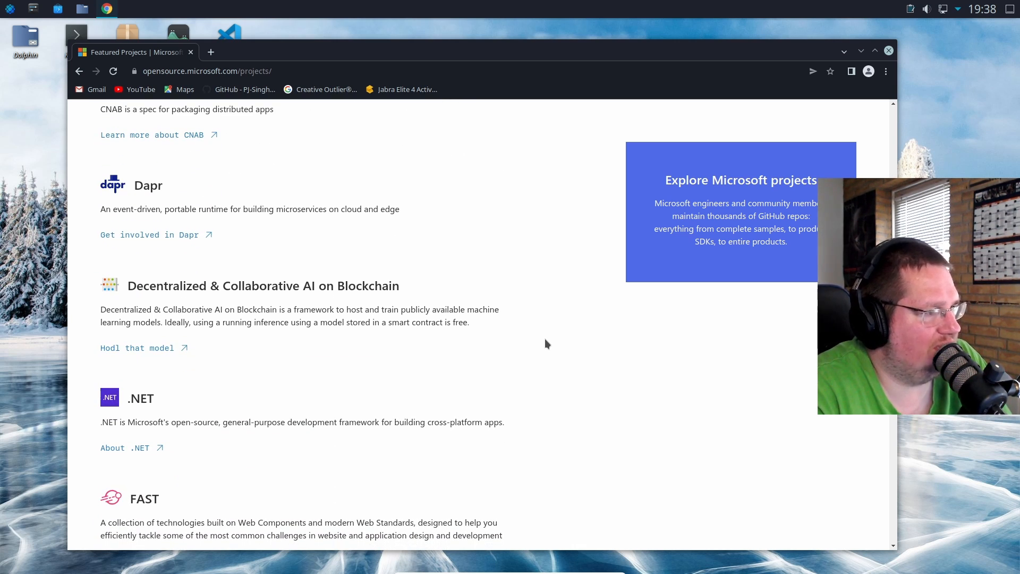
scroll("down", 3)
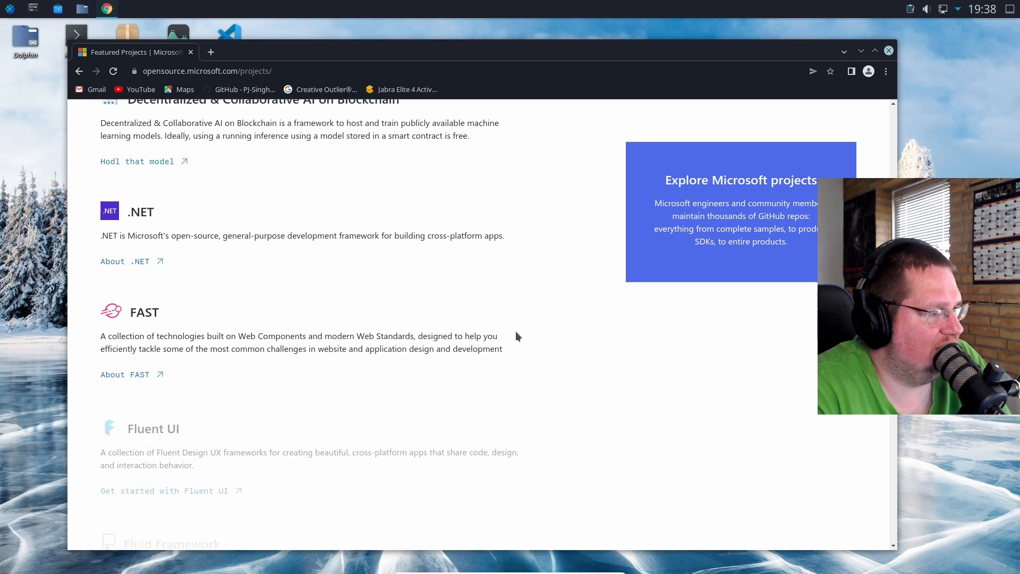
scroll("down", 3)
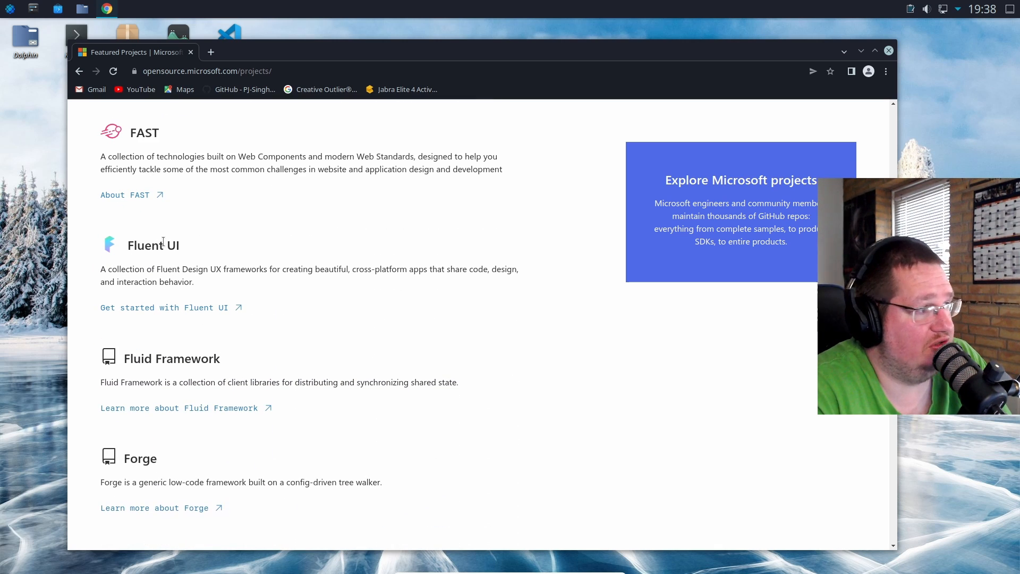
mouse_move(159, 307)
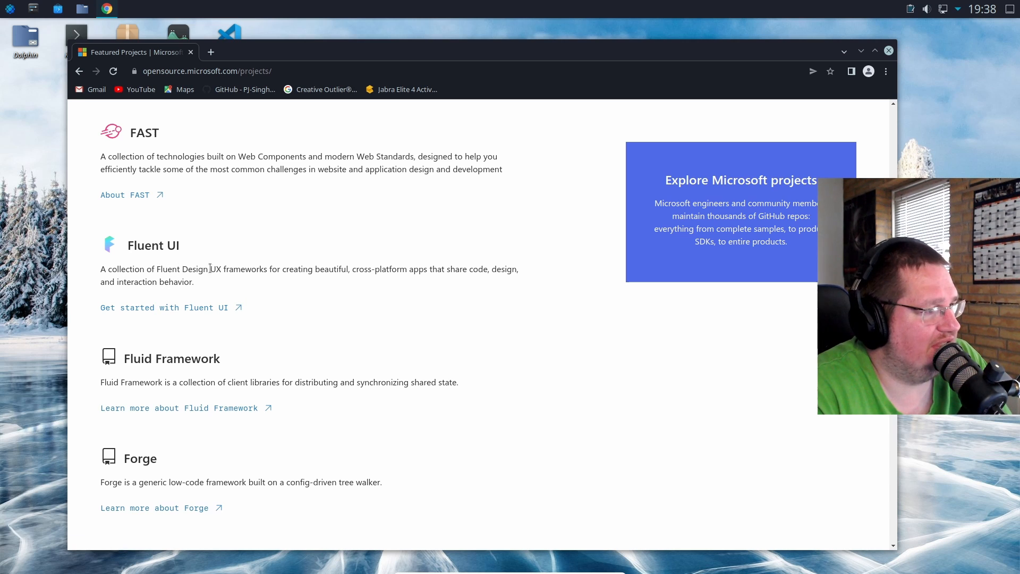
mouse_move(284, 273)
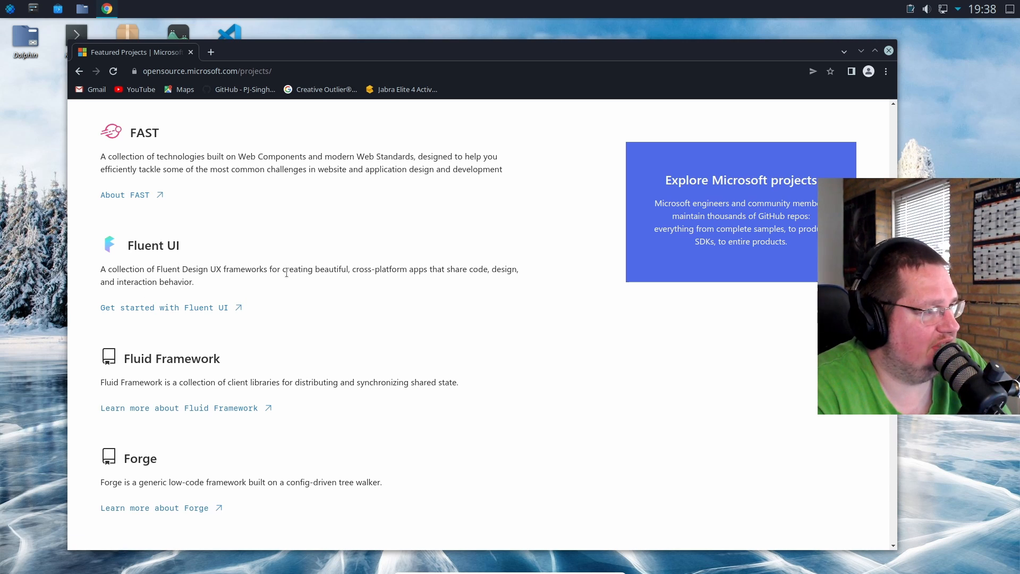
Step: Open 'Get started with Fluent UI' in a new tab and scroll to the end of Featured Projects
left_click(166, 307)
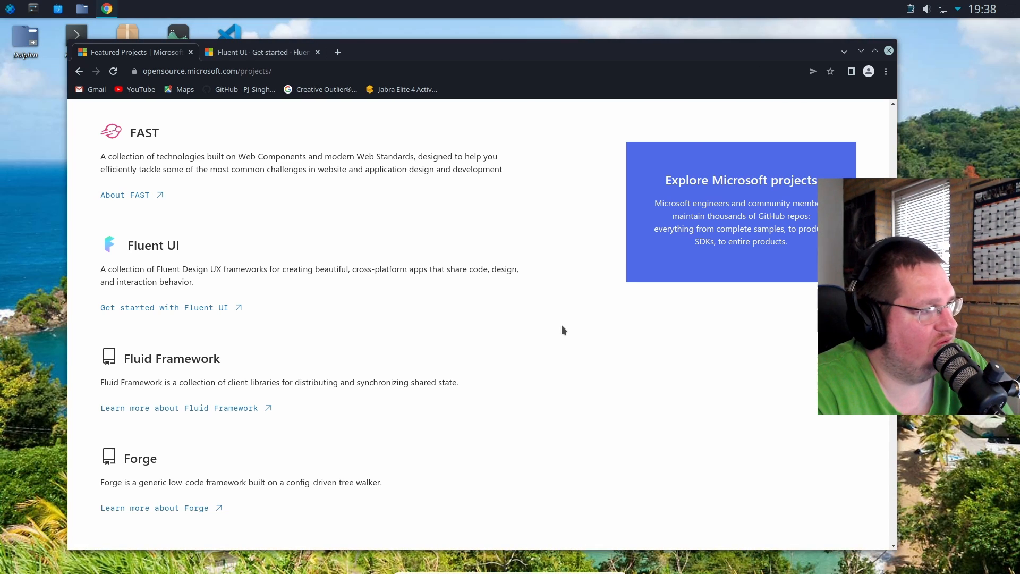
scroll("down", 3)
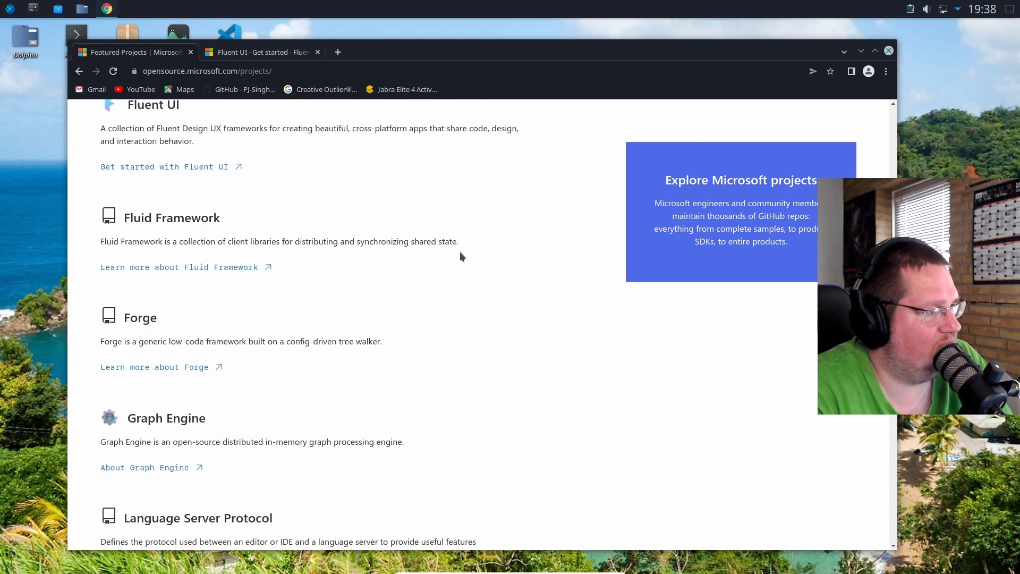
scroll("down", 3)
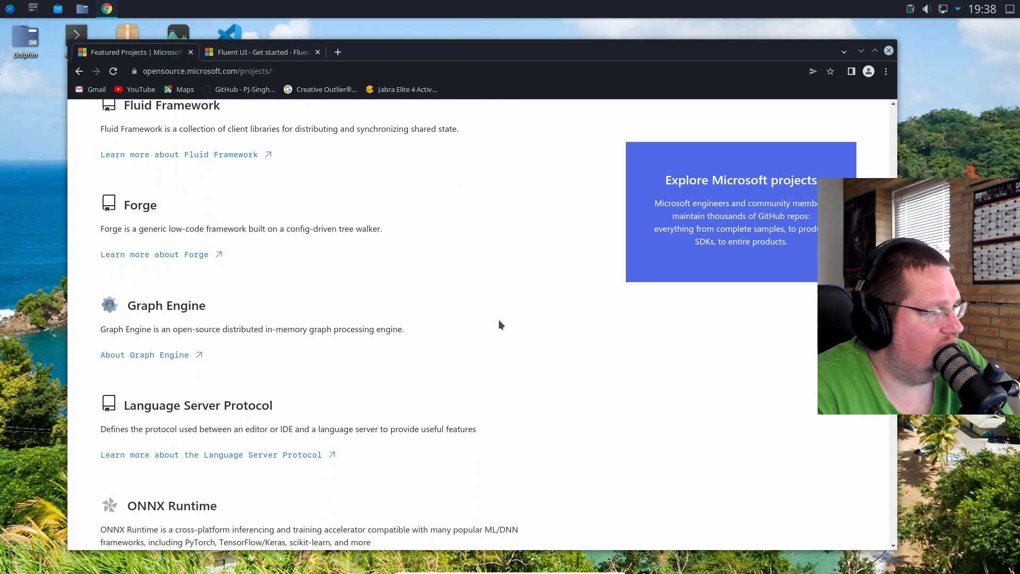
scroll("down", 3)
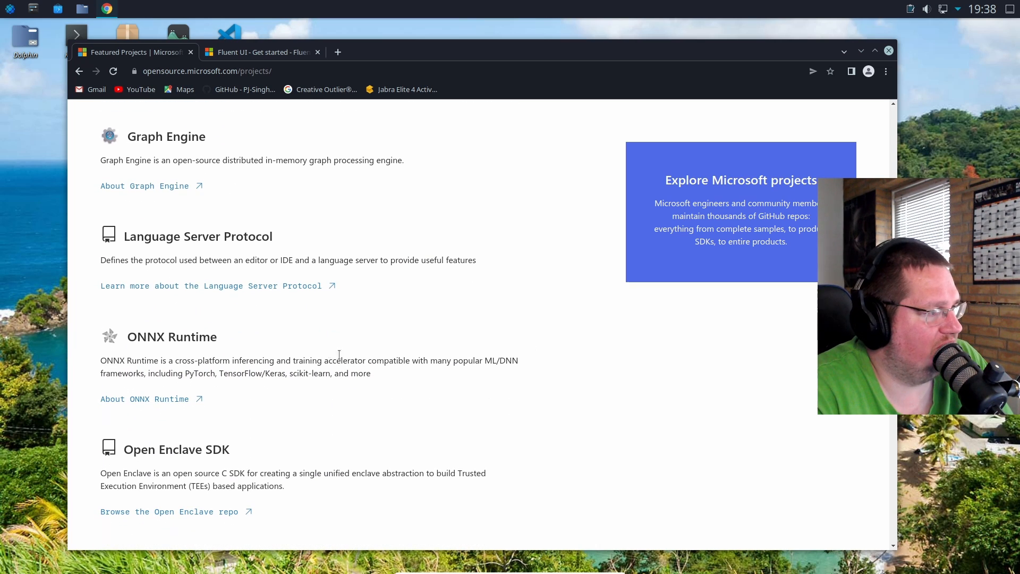
mouse_move(410, 348)
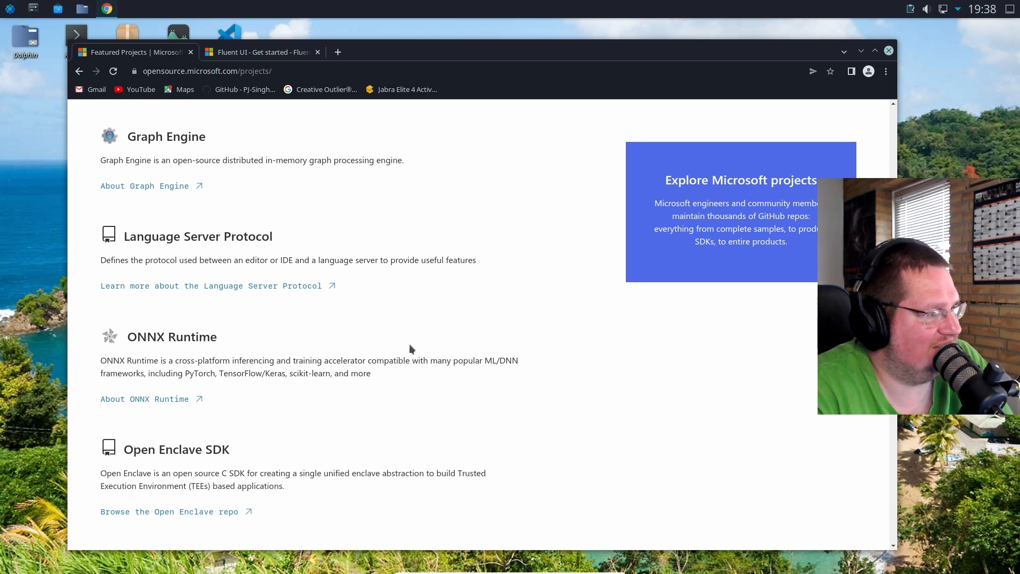
scroll("down", 3)
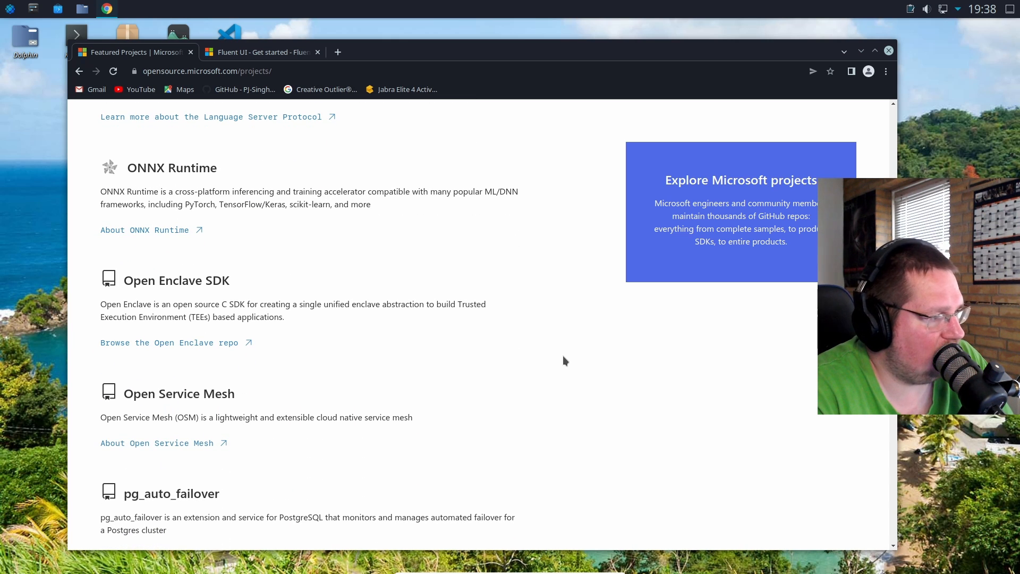
scroll("down", 3)
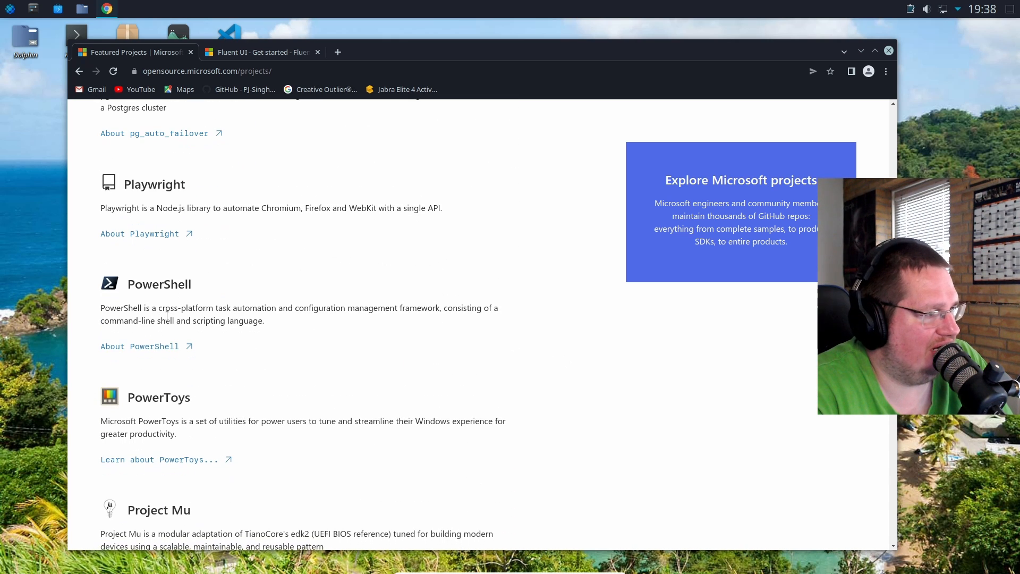
scroll("down", 3)
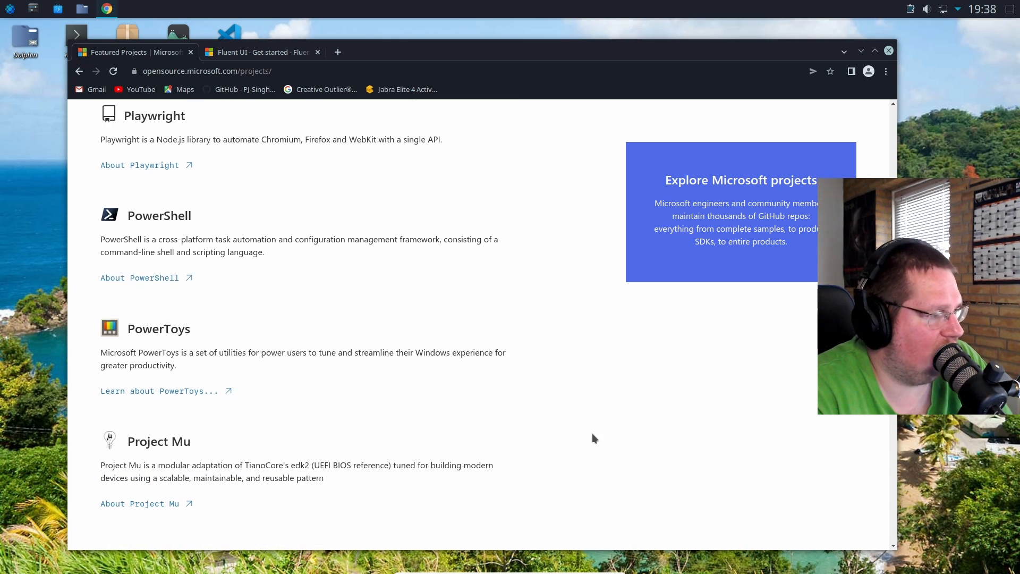
scroll("down", 3)
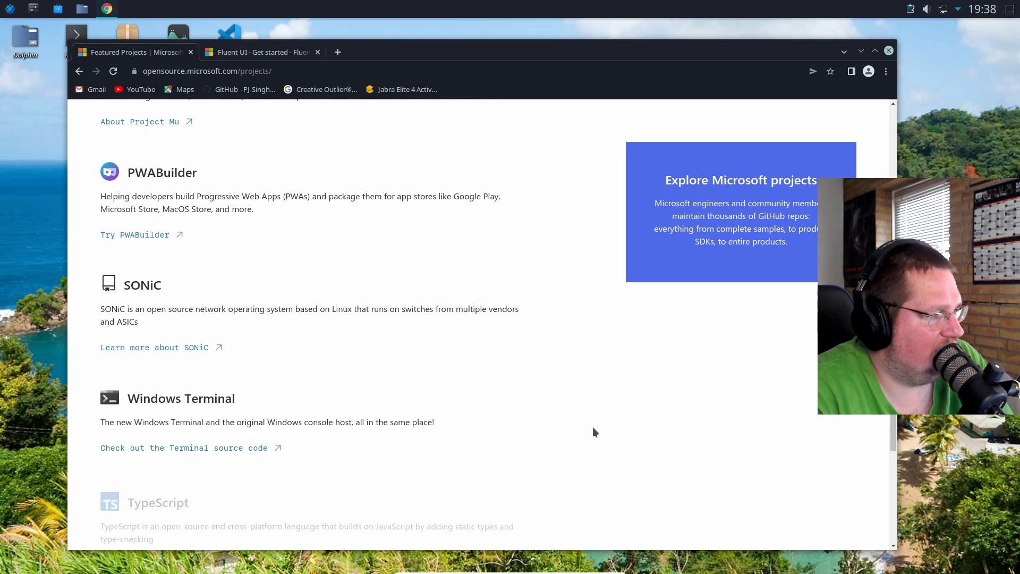
scroll("down", 3)
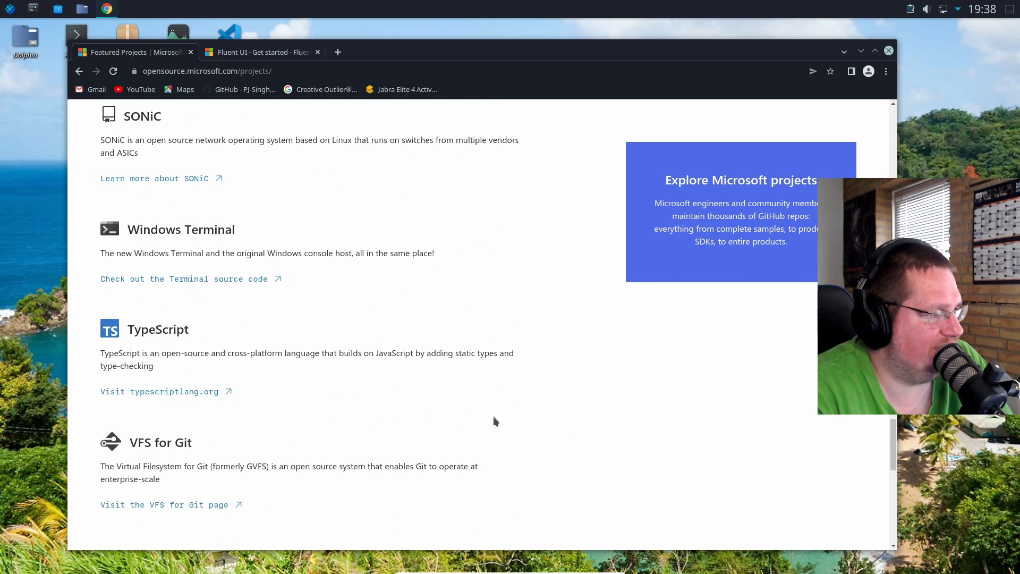
mouse_move(554, 408)
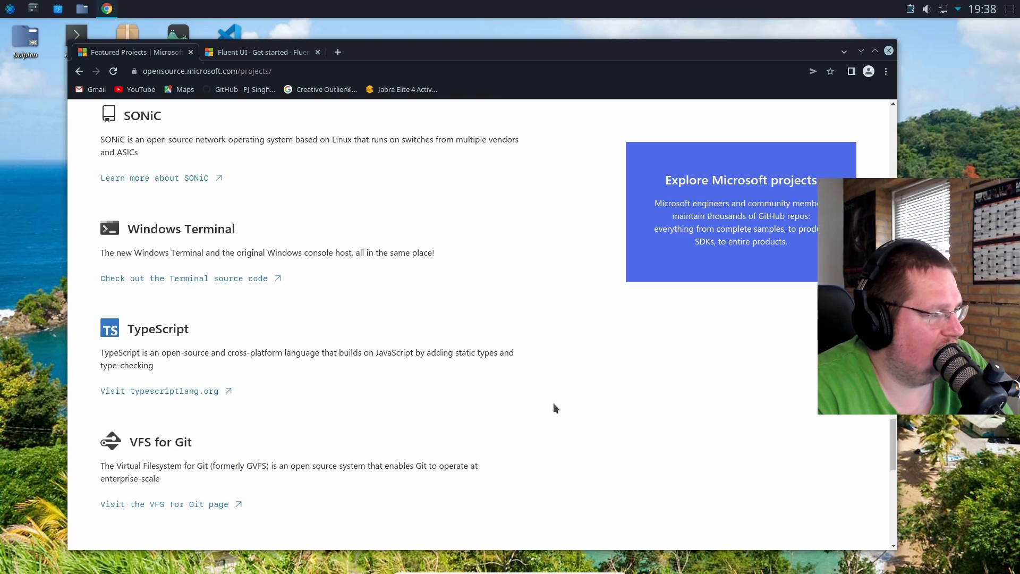
scroll("down", 3)
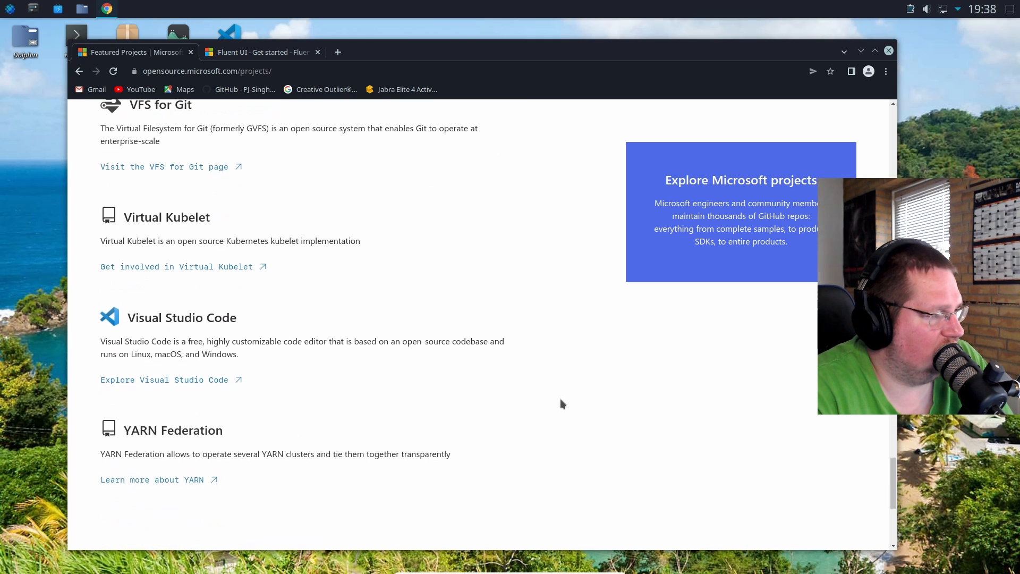
scroll("down", 3)
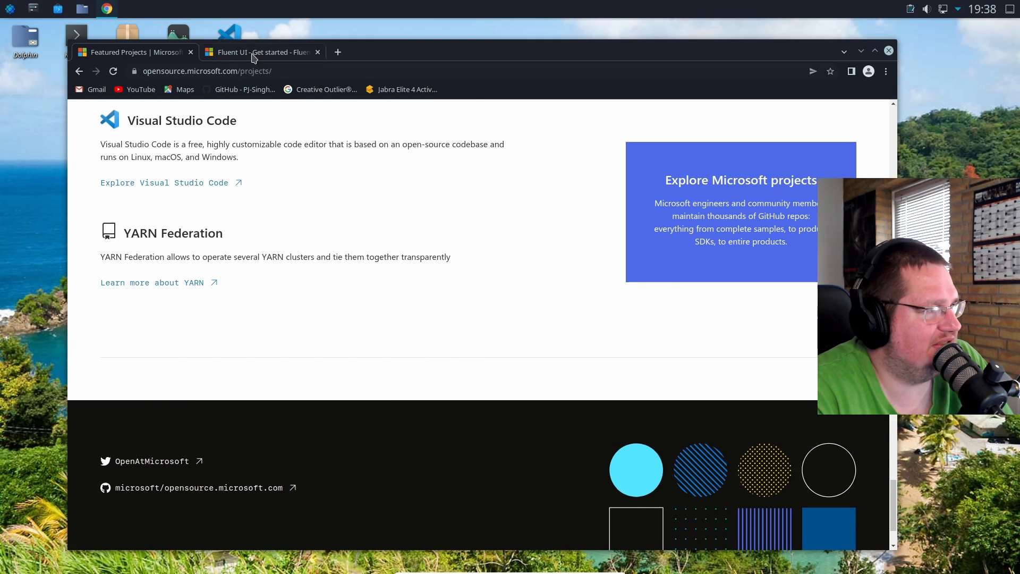
Step: Switch to the Fluent UI Get started tab and scroll its landing page
left_click(261, 52)
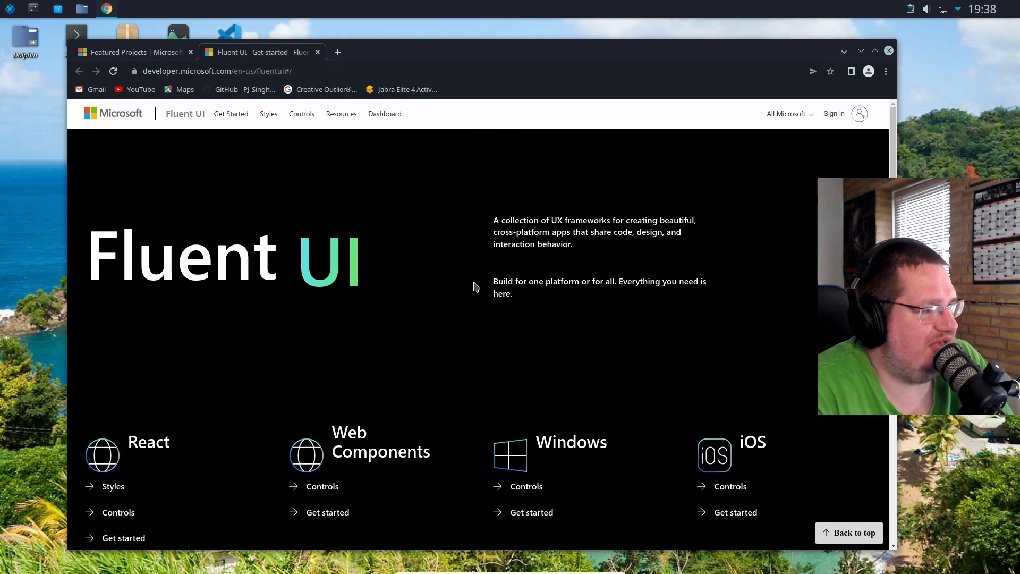
scroll("down", 3)
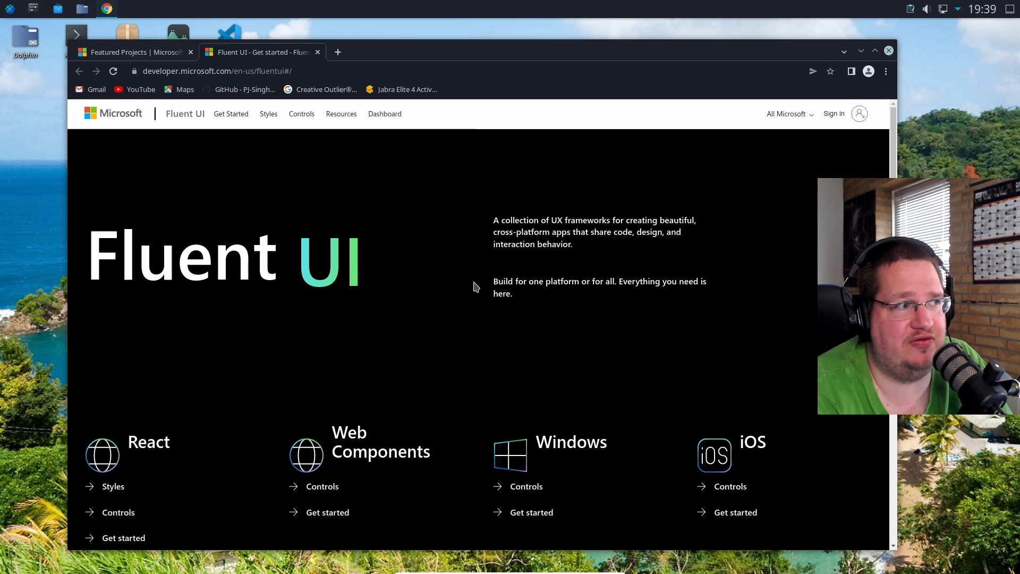
Step: Switch back to the 'Featured Projects | Microsoft' tab
left_click(127, 52)
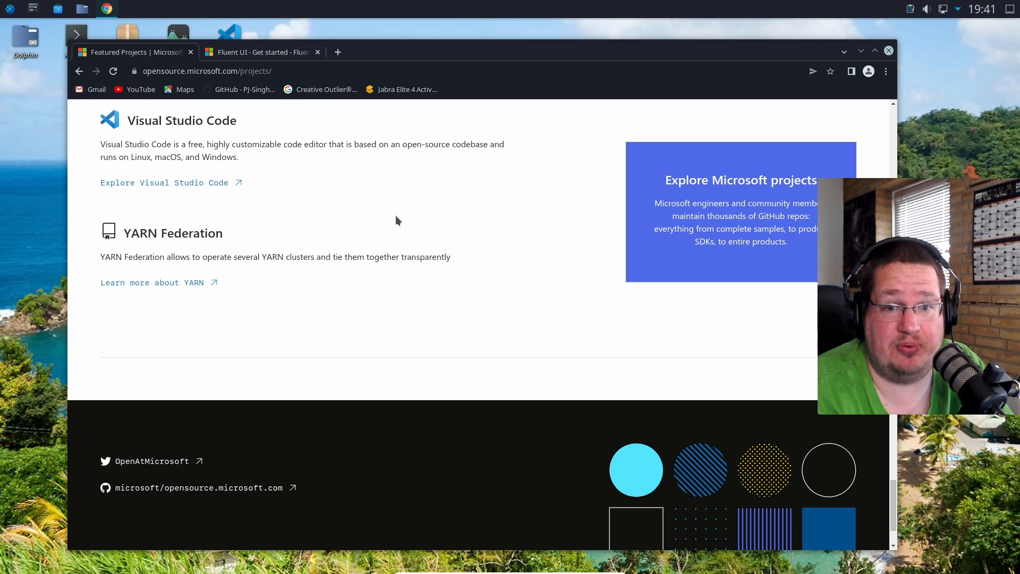
mouse_move(388, 223)
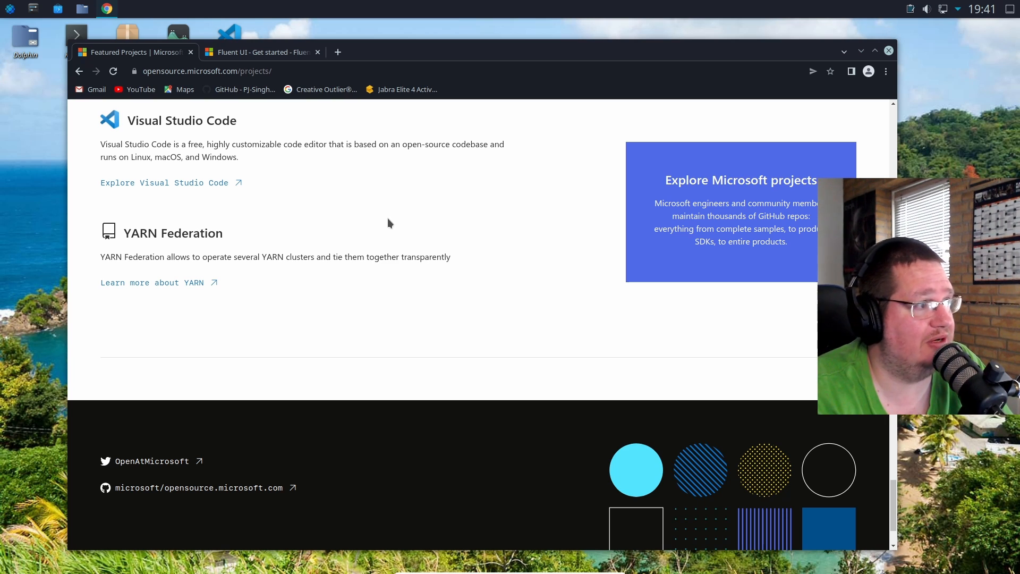